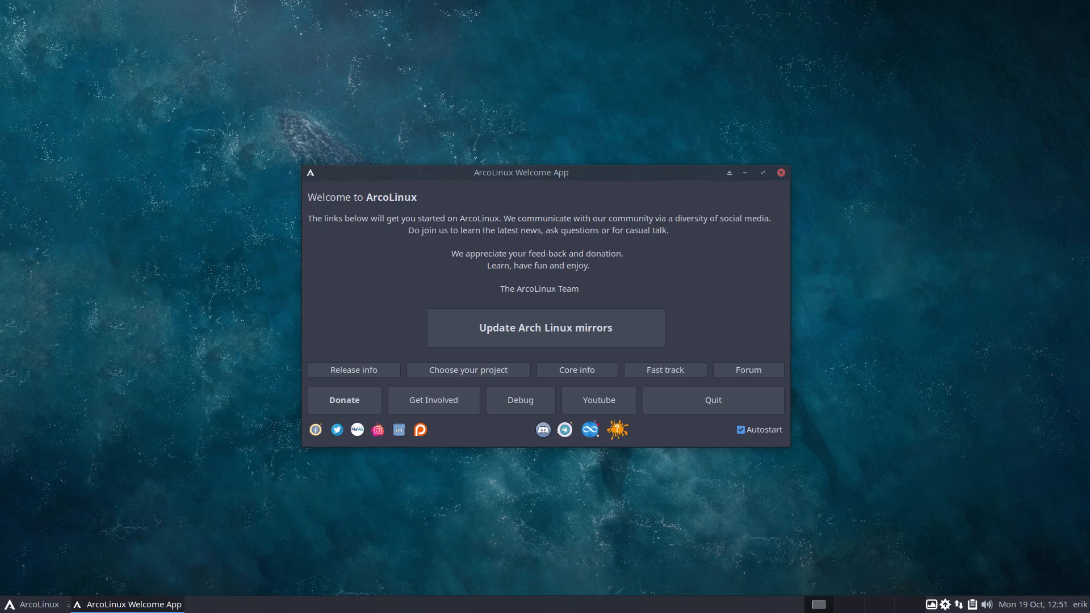
mouse_move(538, 134)
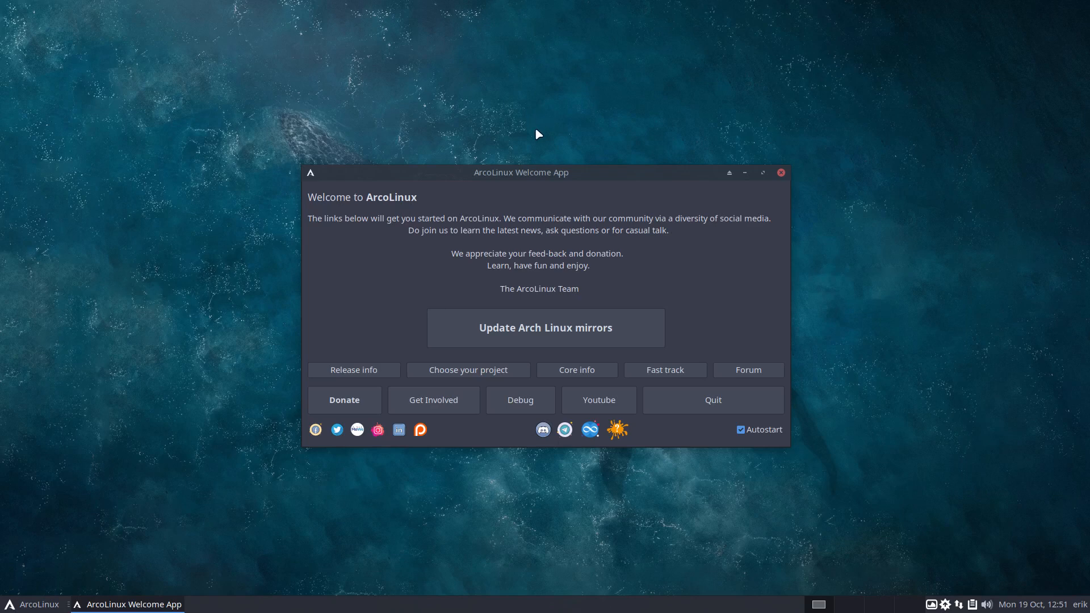
mouse_move(649, 162)
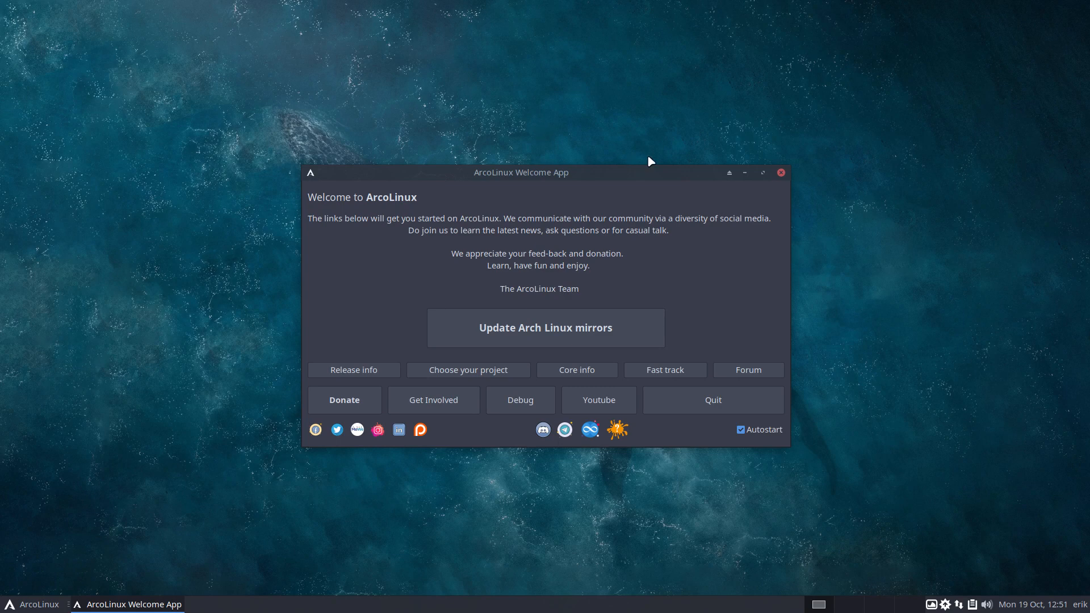
mouse_move(650, 174)
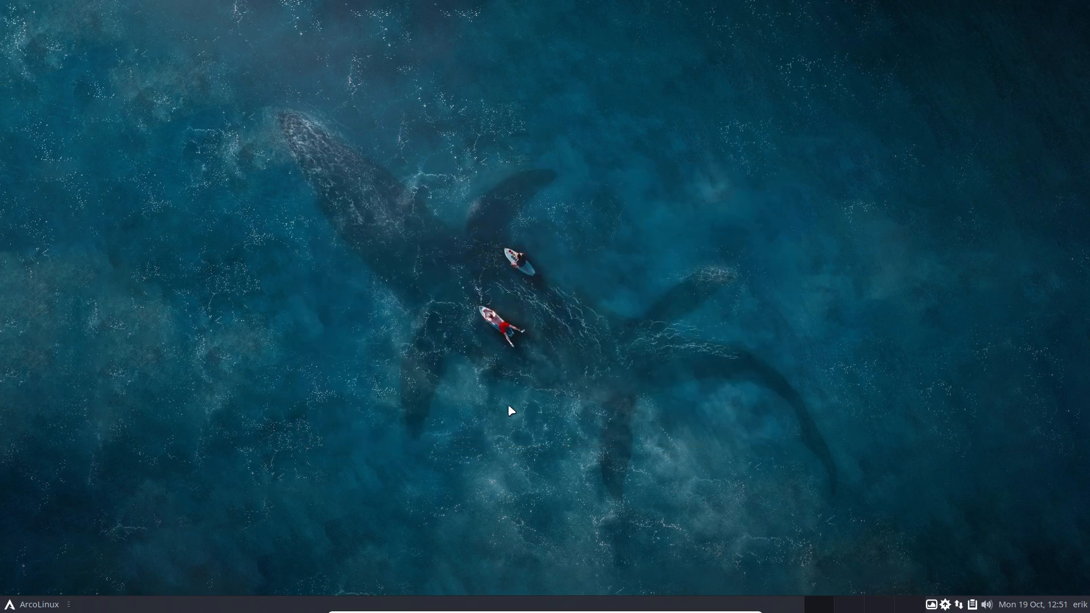
mouse_move(464, 340)
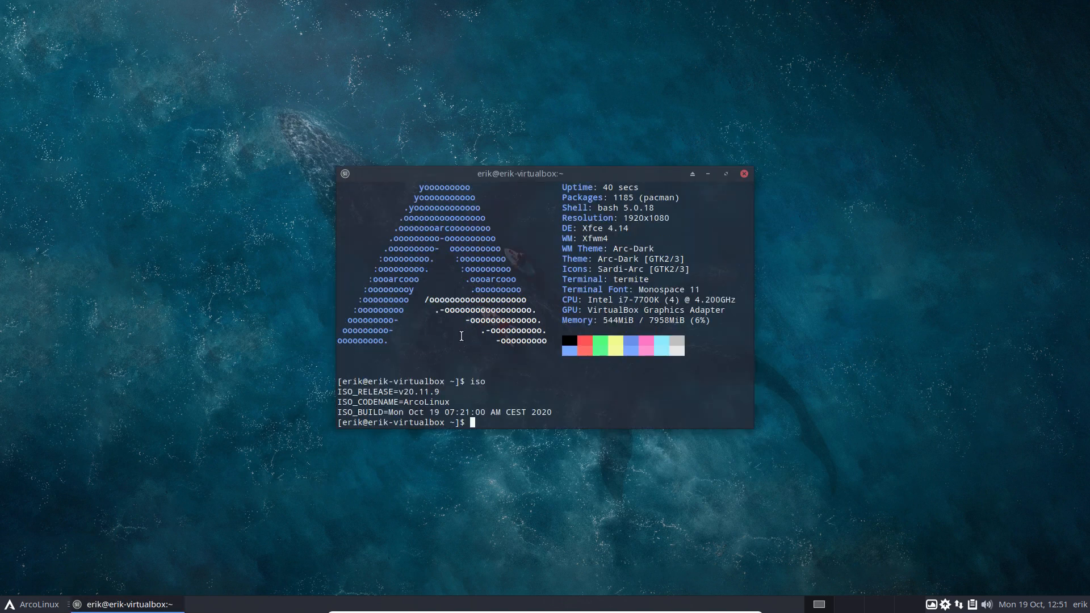
View the current month's calendar from the panel clock
click(1036, 604)
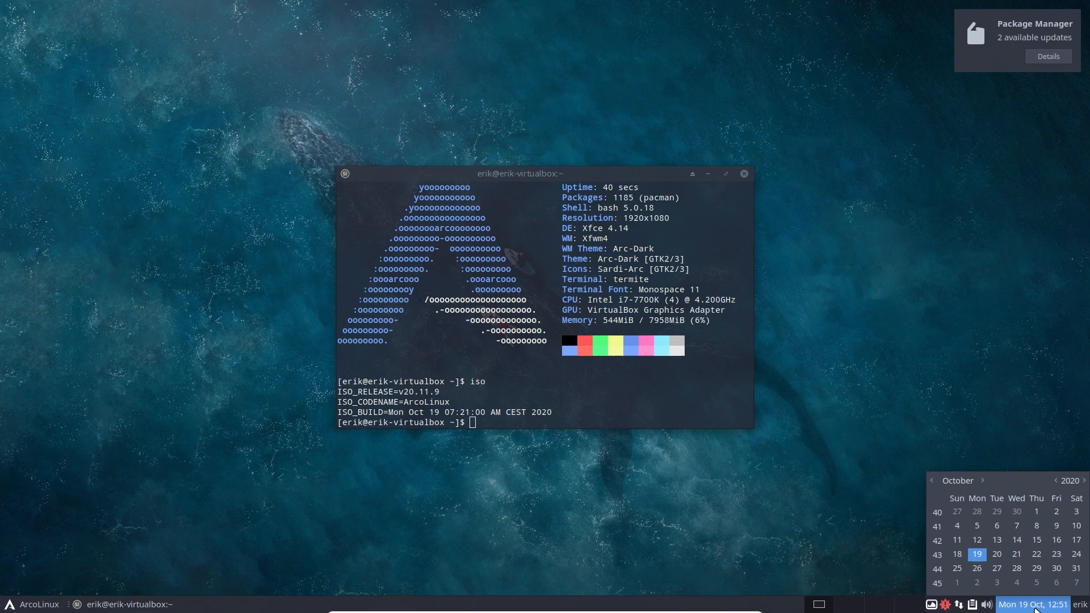
mouse_move(586, 396)
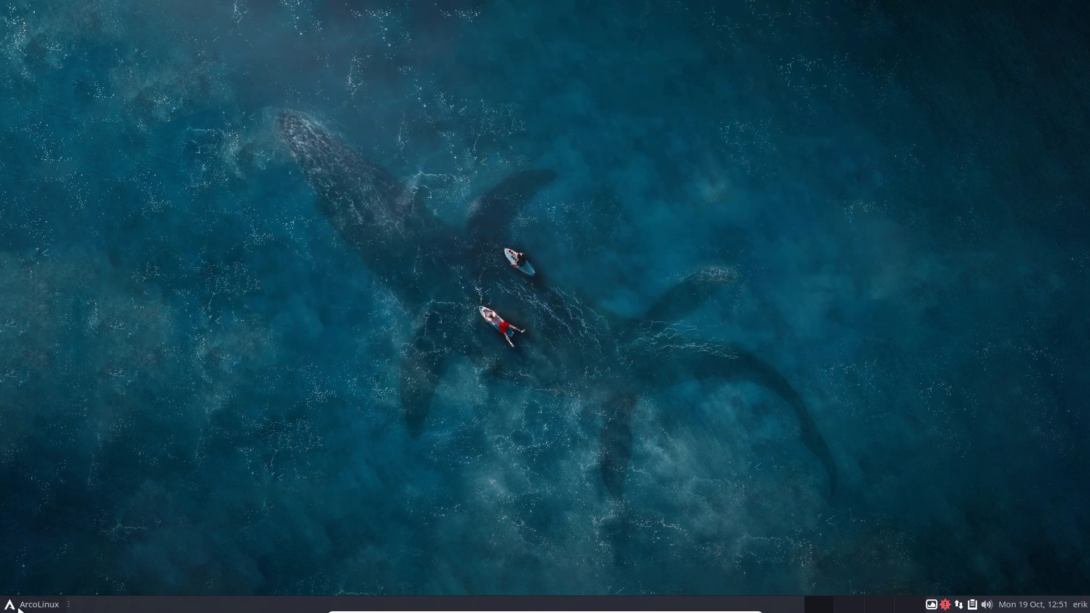
Browse Tweak Tool's Desktop Installer desktop list, Termite Themes and Theme Switcher pages
click(34, 603)
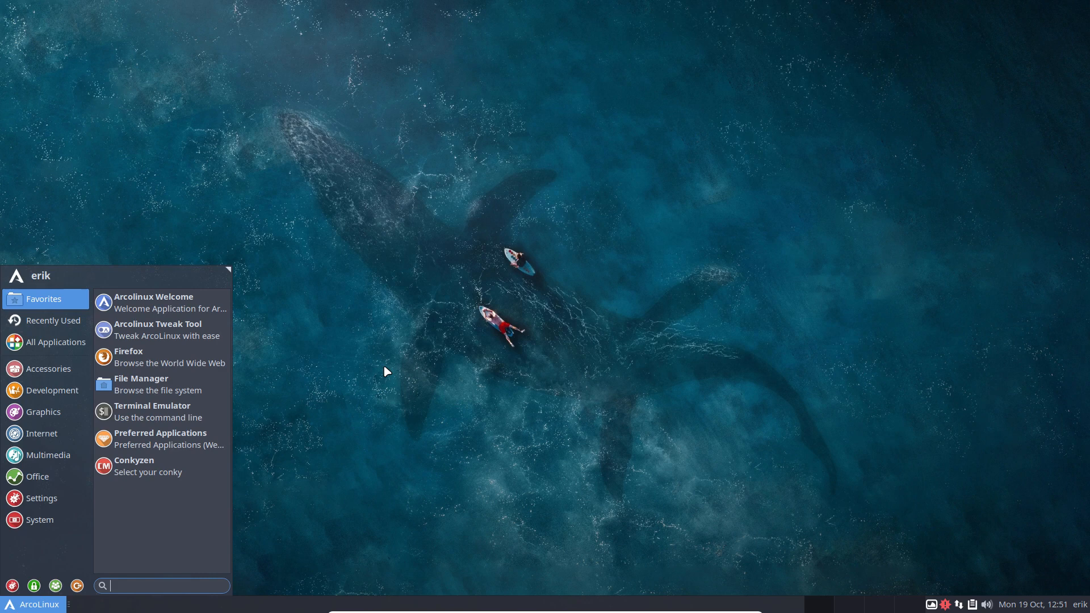
mouse_move(216, 492)
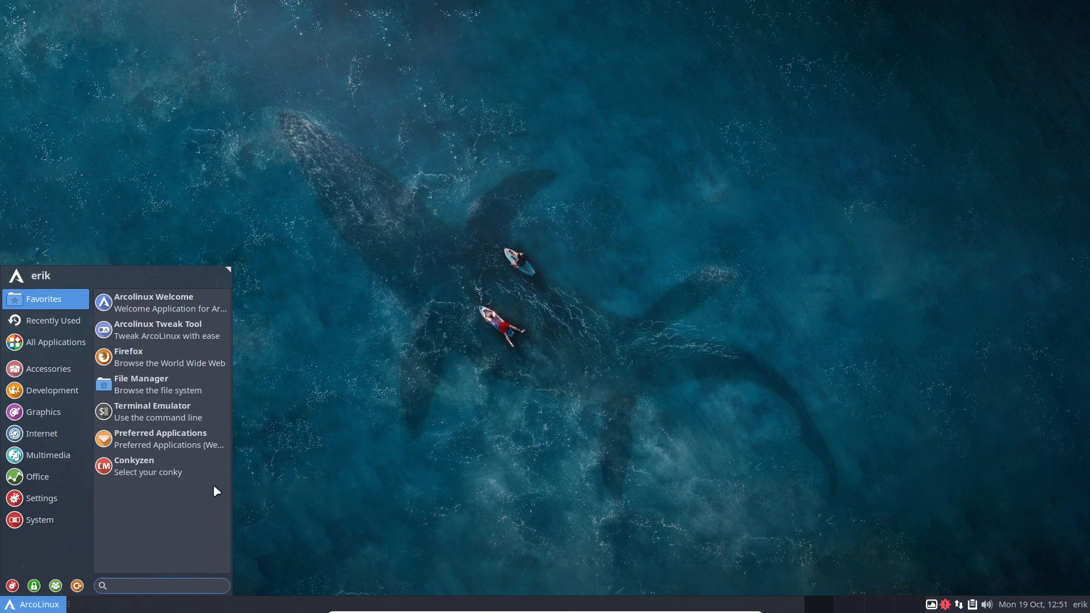
mouse_move(158, 493)
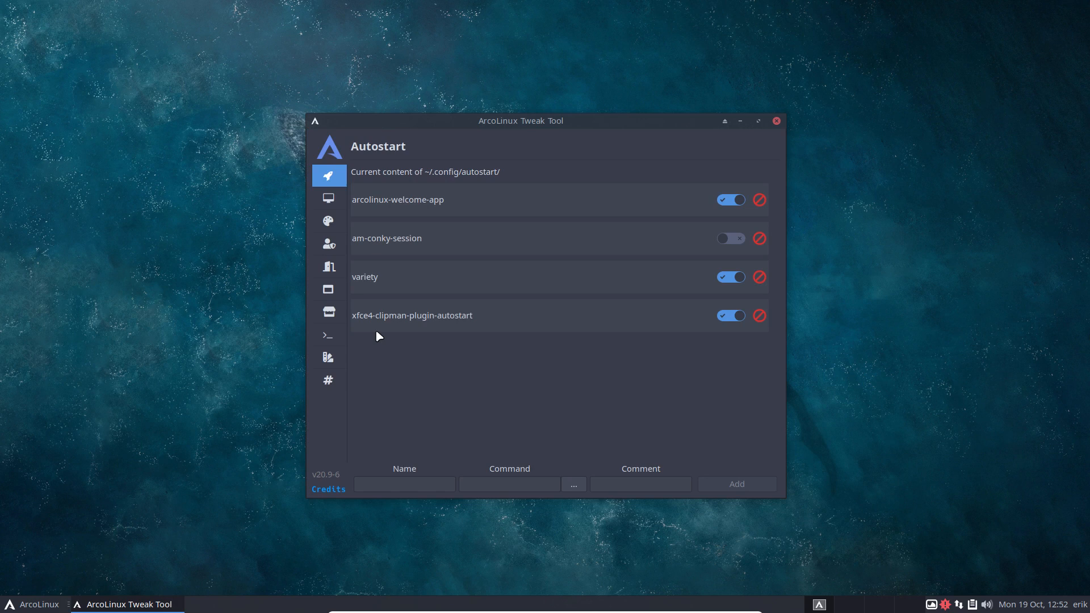
click(328, 198)
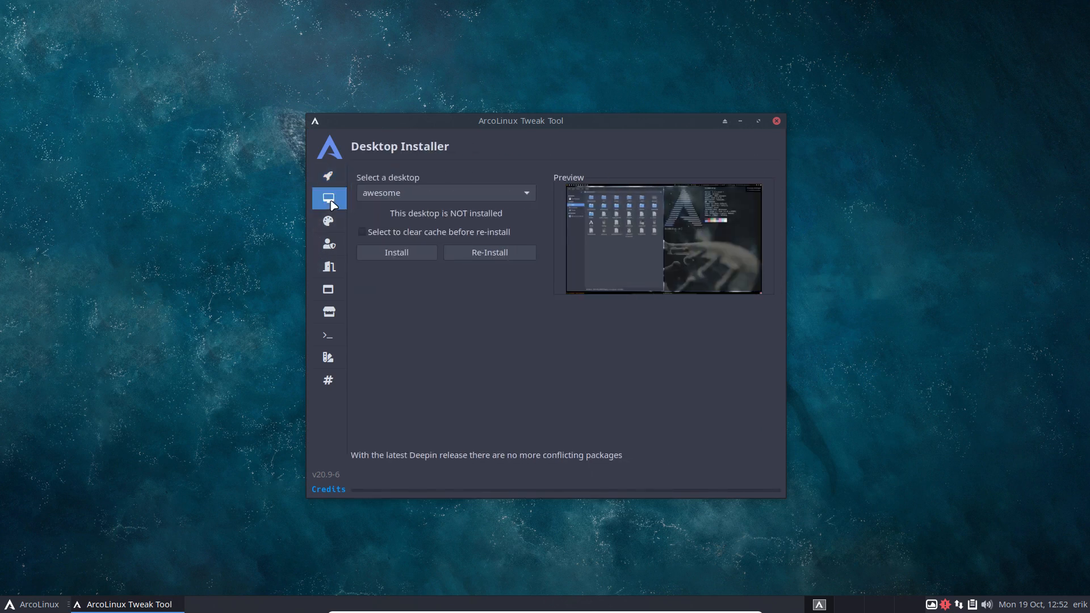
click(445, 193)
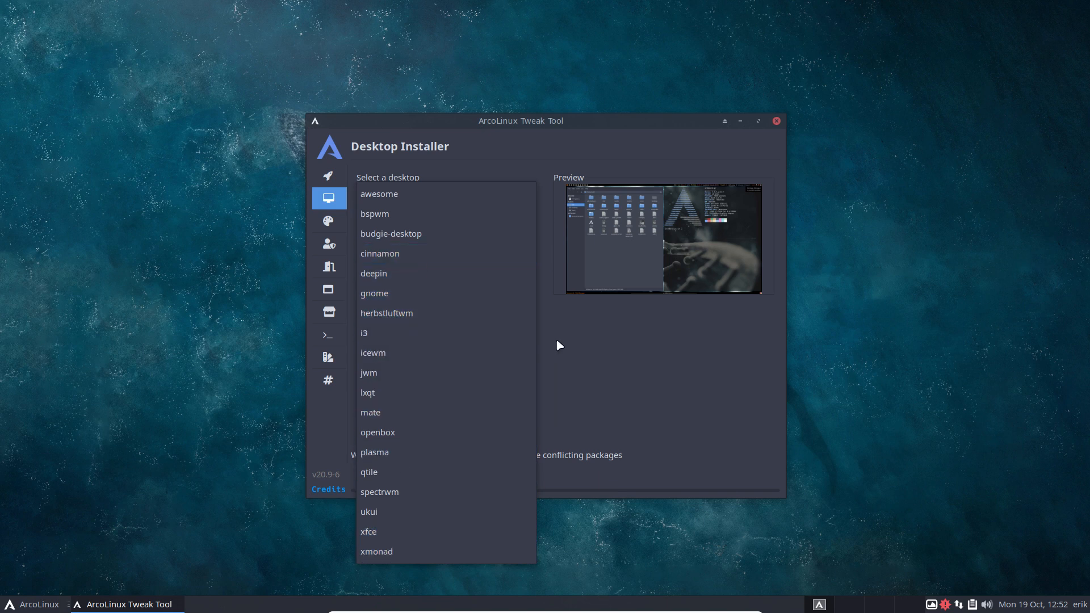
click(380, 193)
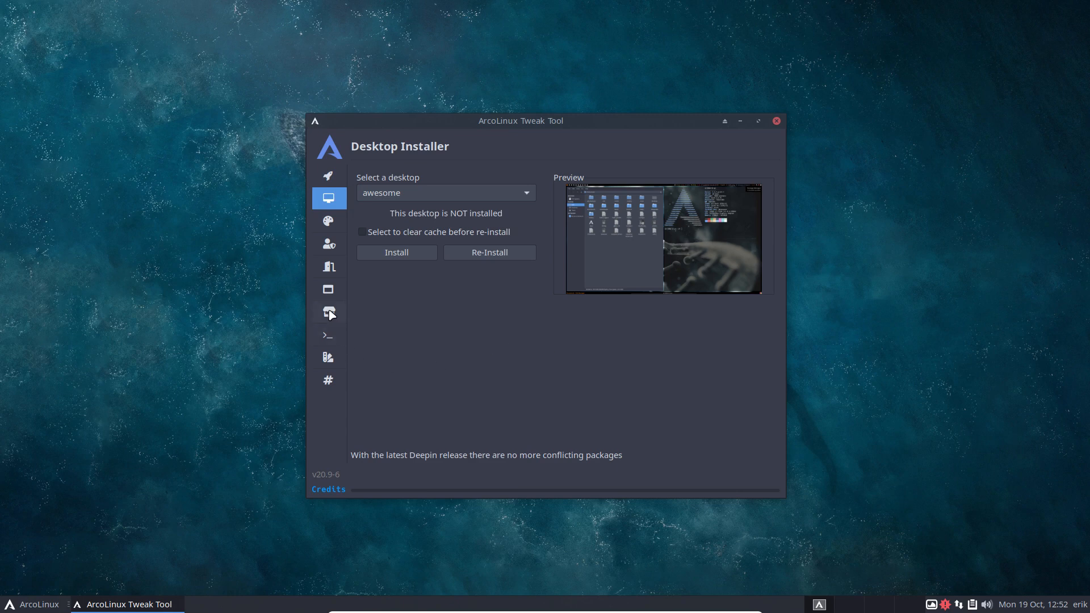
click(328, 335)
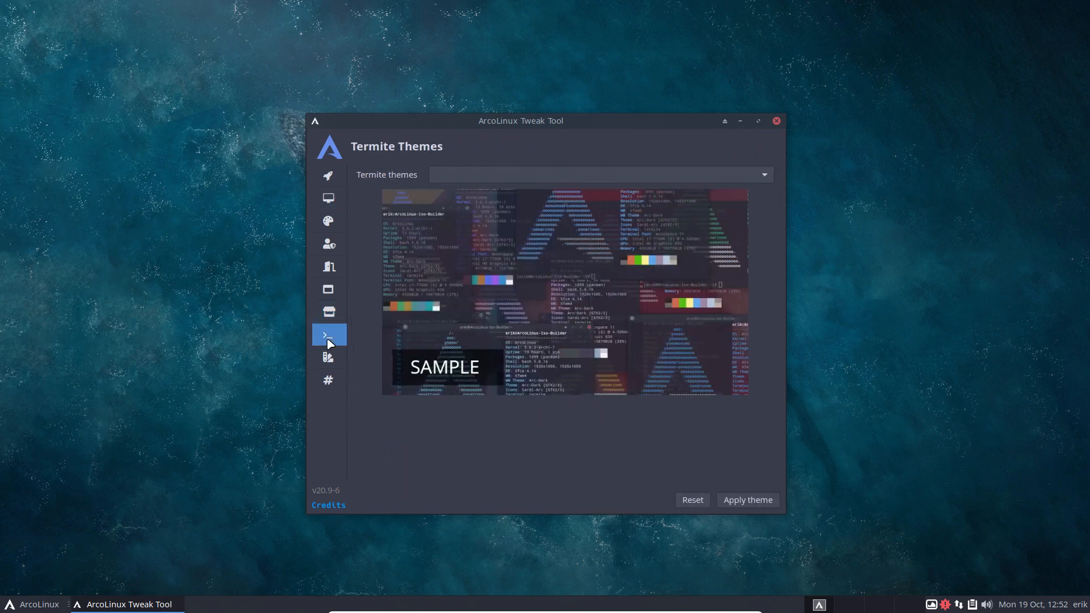
click(328, 357)
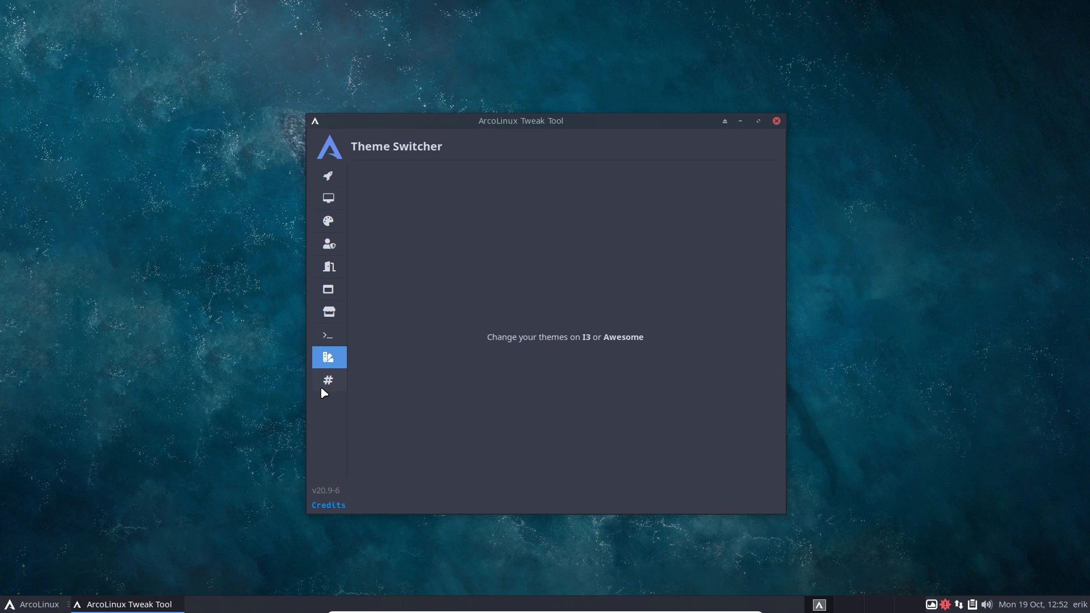
click(328, 356)
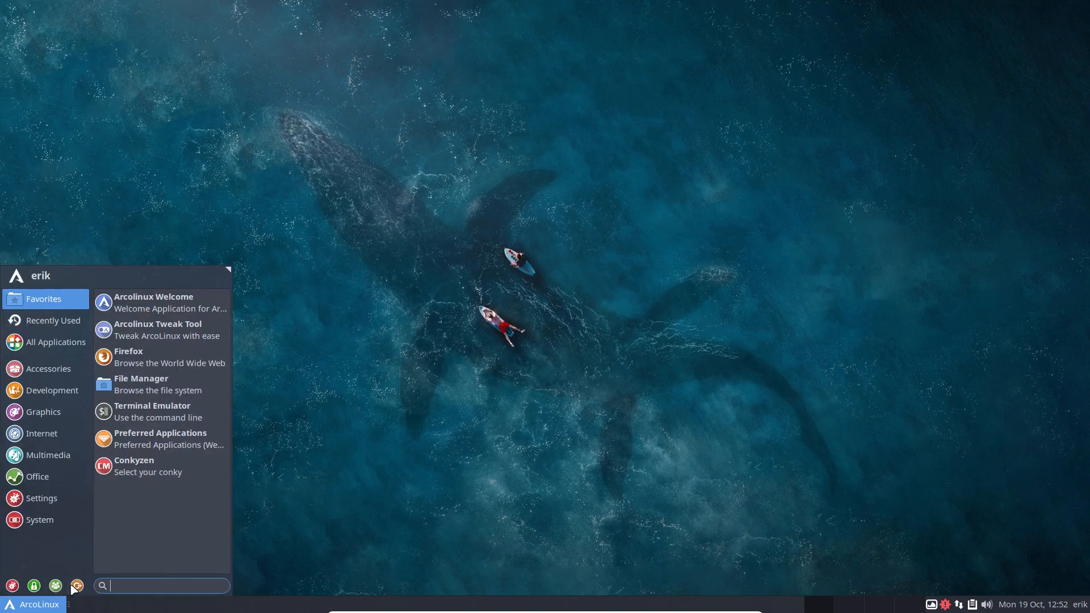
Log out of Xfce, log into an i3 session, and untick Welcome App autostart
click(76, 585)
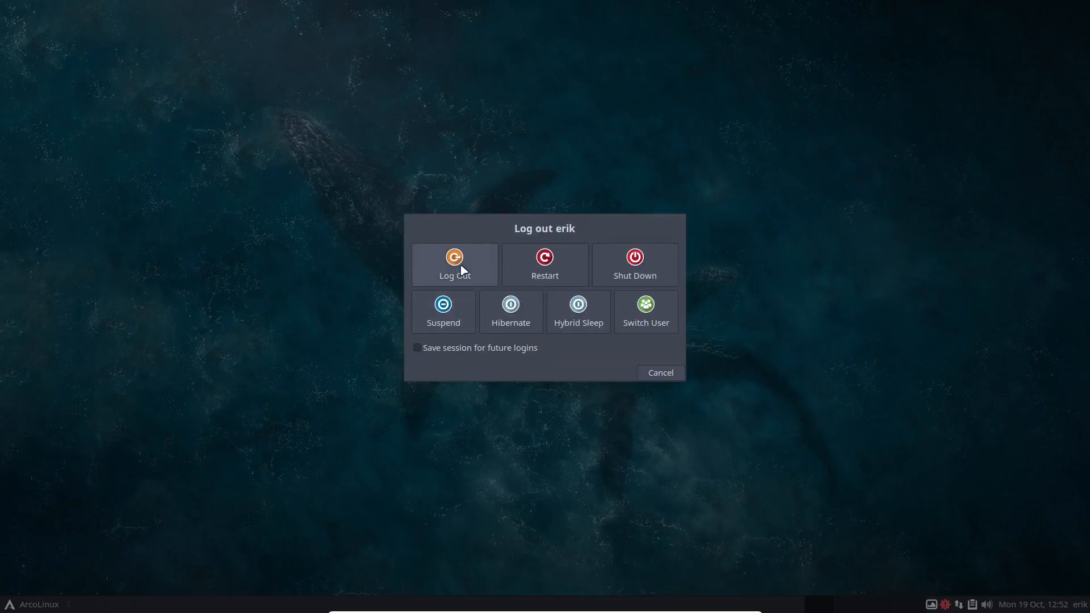
click(454, 264)
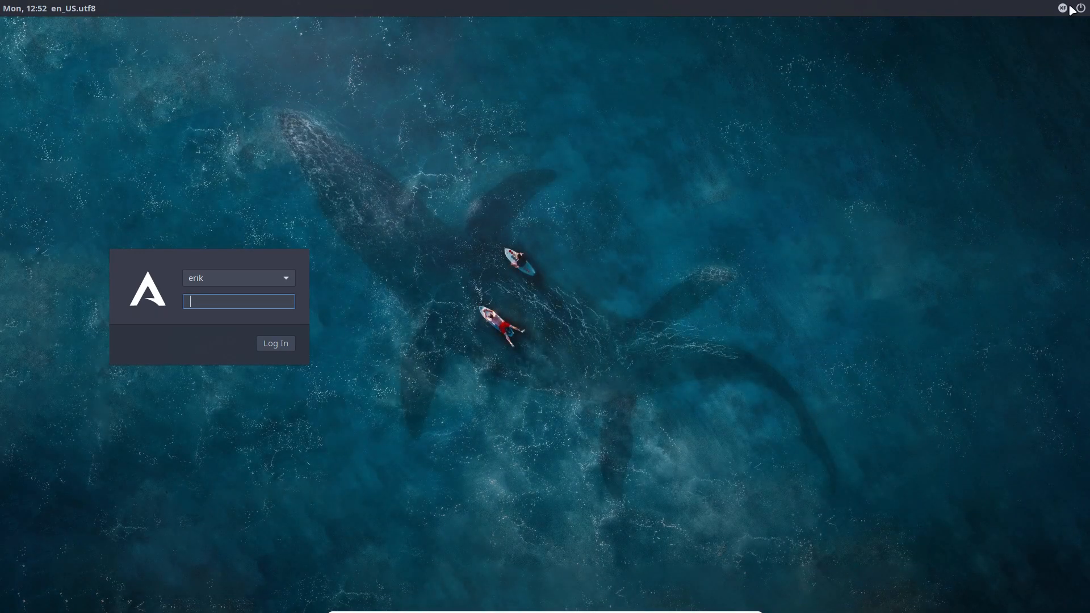
text(•)
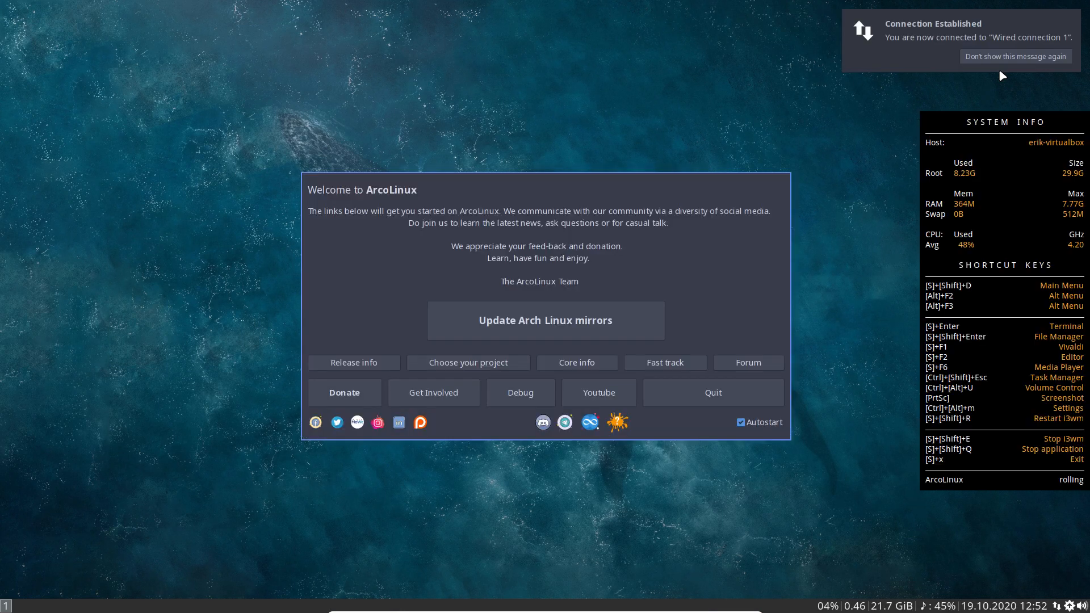
click(741, 422)
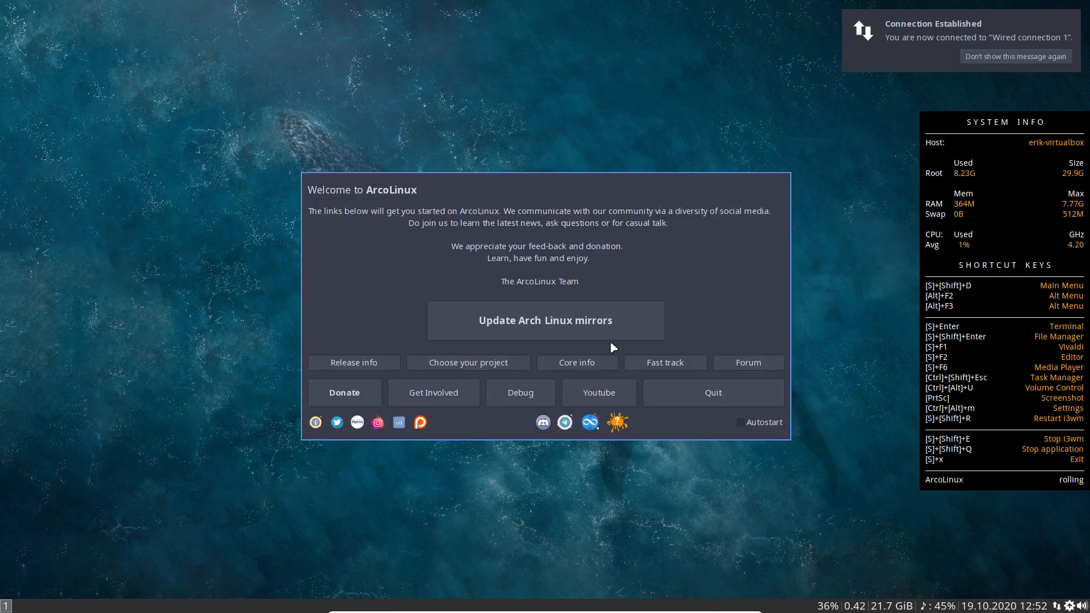
mouse_move(815, 283)
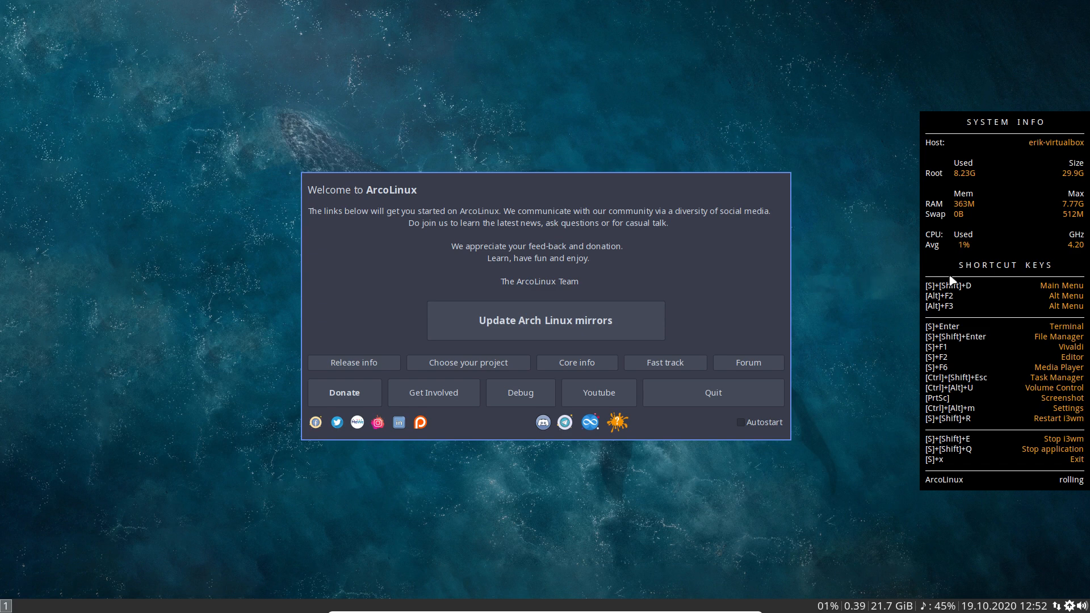
mouse_move(576, 234)
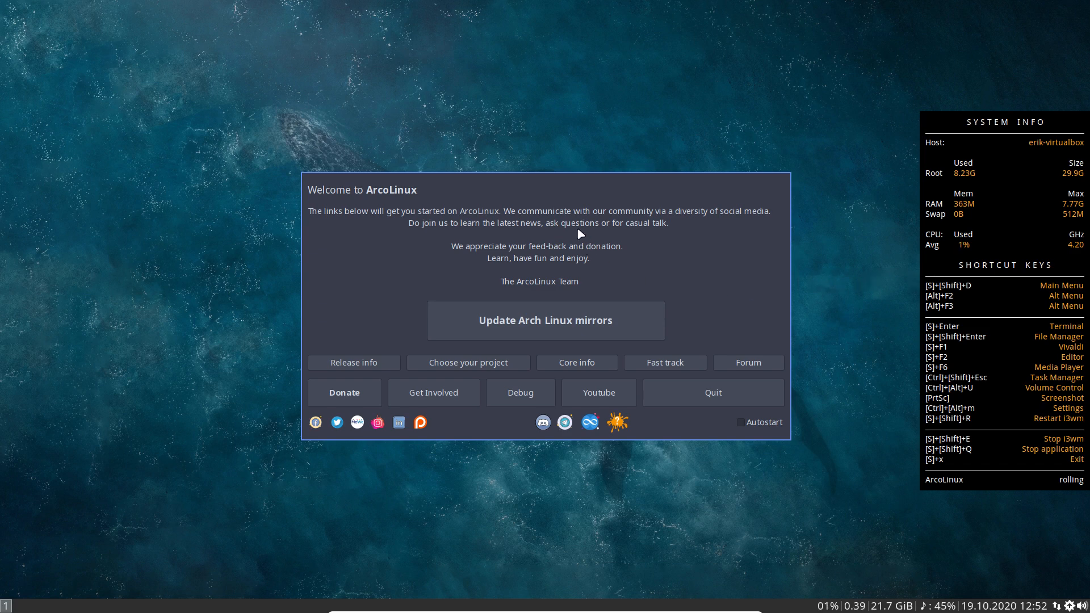
mouse_move(955, 230)
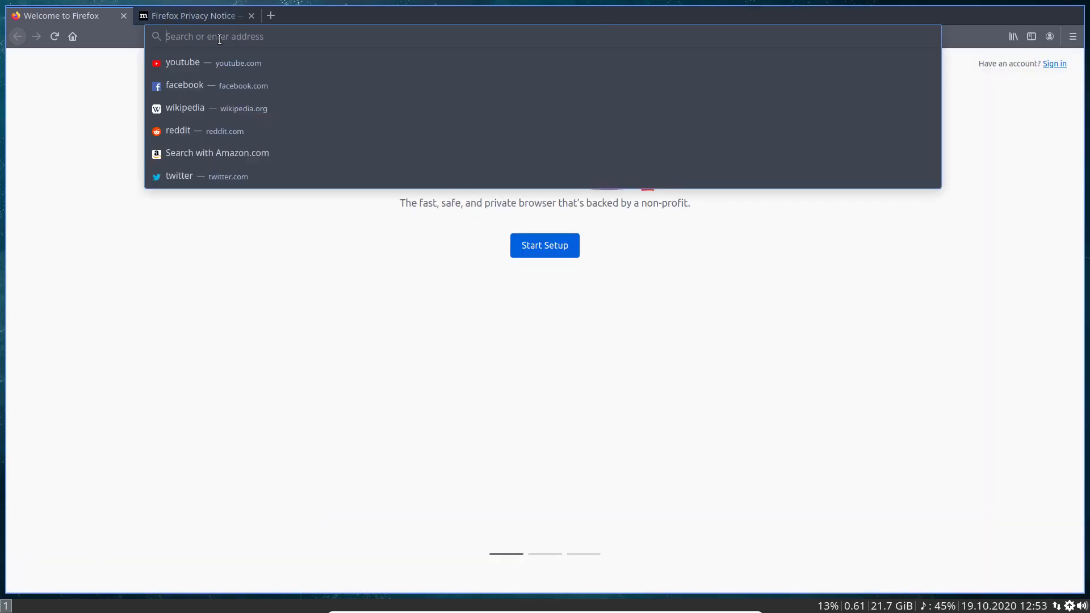
Go to the ArcoLinux site's documents page and download arcolinux-cheatsheet-v2.5.pdf
text(arcolinuxinfo.com)
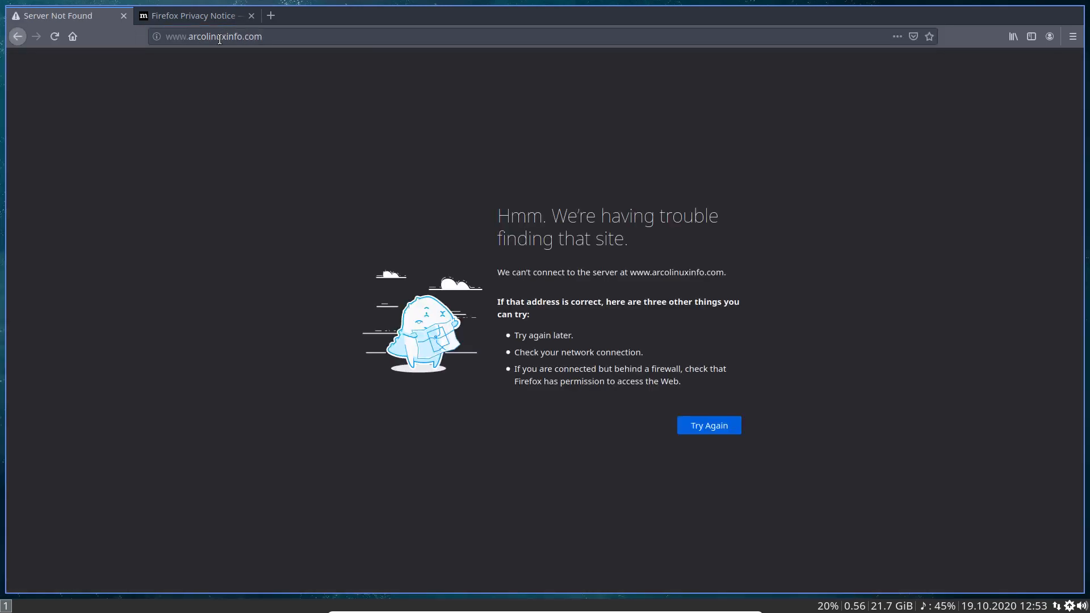
click(214, 36)
text(.)
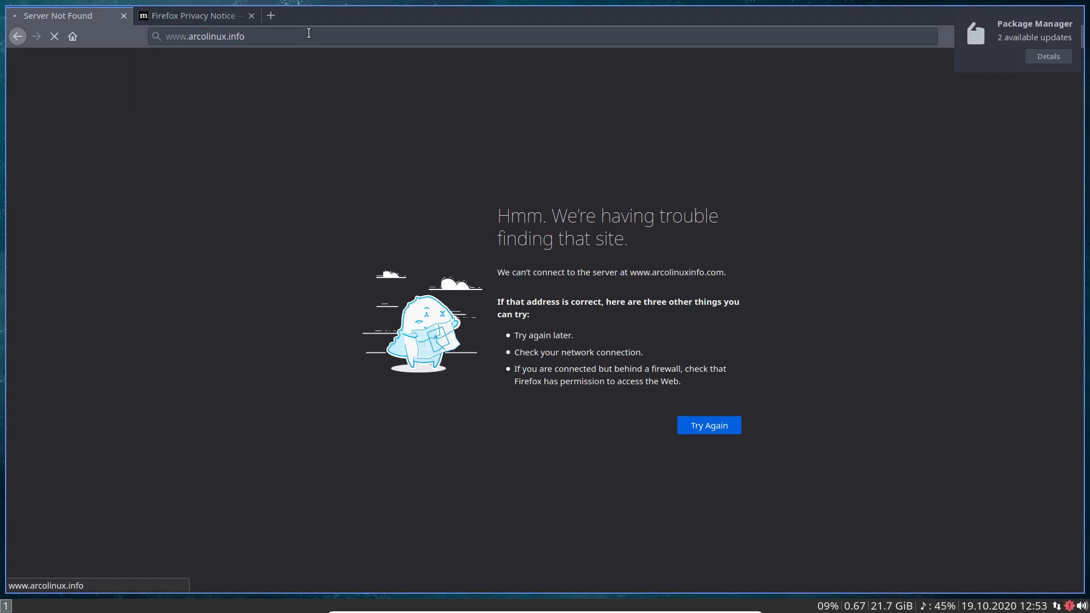
click(708, 425)
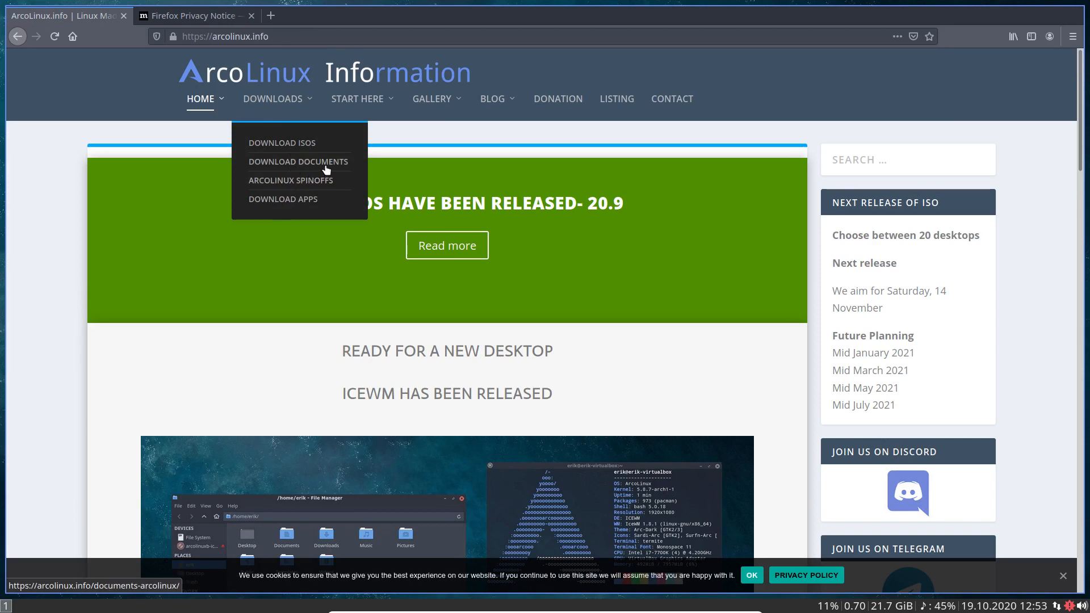
click(299, 162)
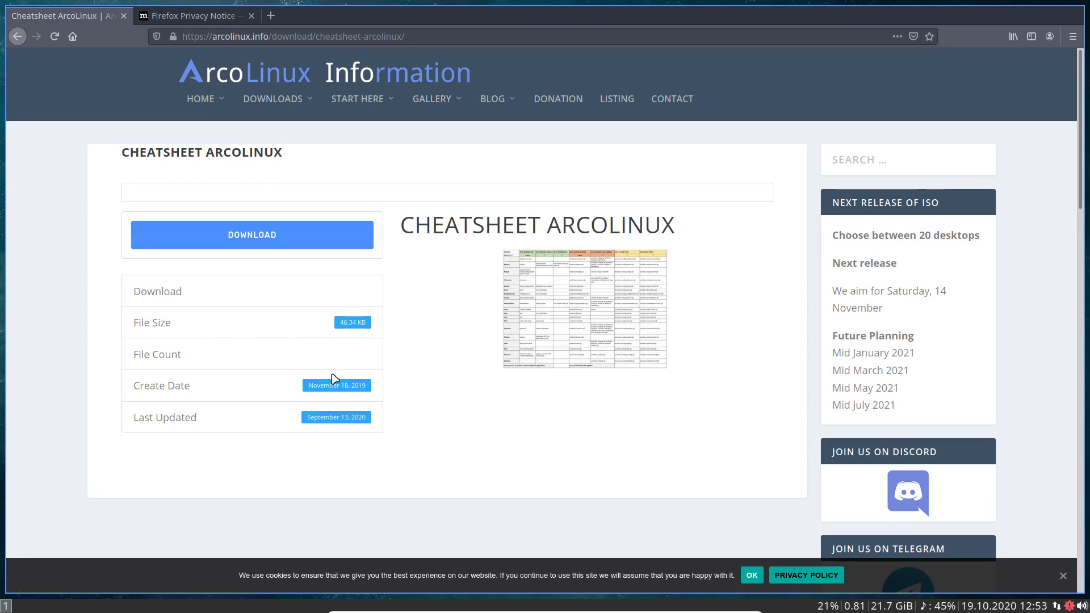
mouse_move(371, 356)
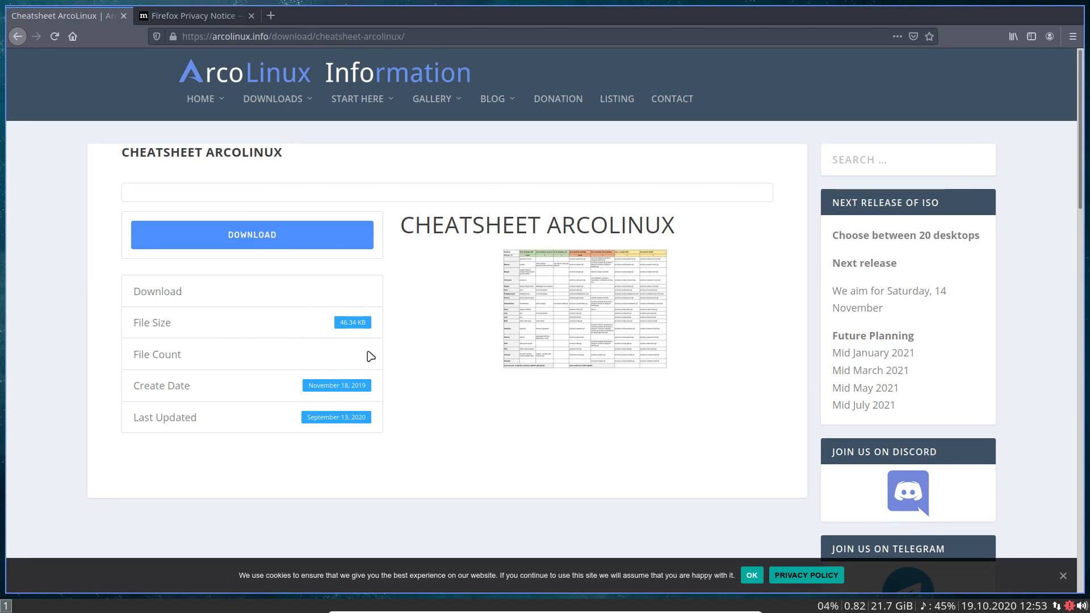
click(751, 575)
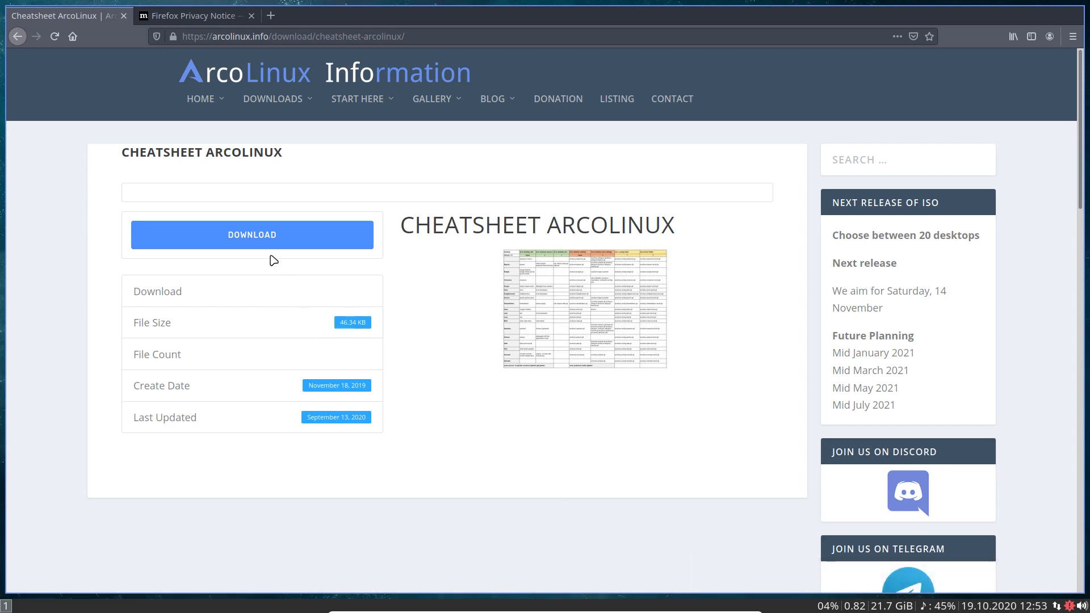
click(251, 234)
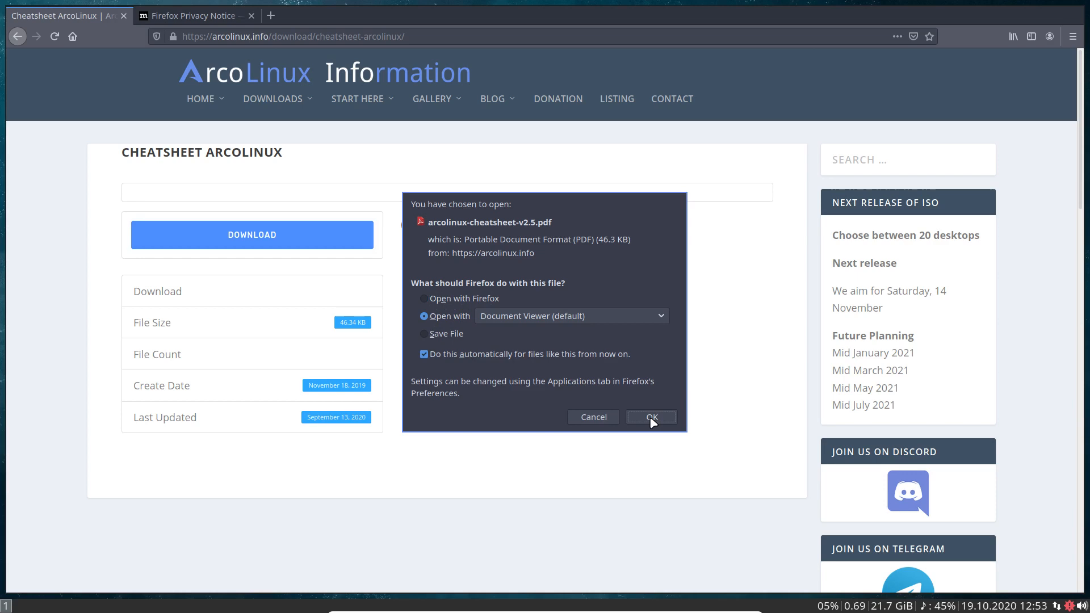
Open the cheatsheet PDF, zoom in, search 'polybar' through page 2, then close it
click(651, 417)
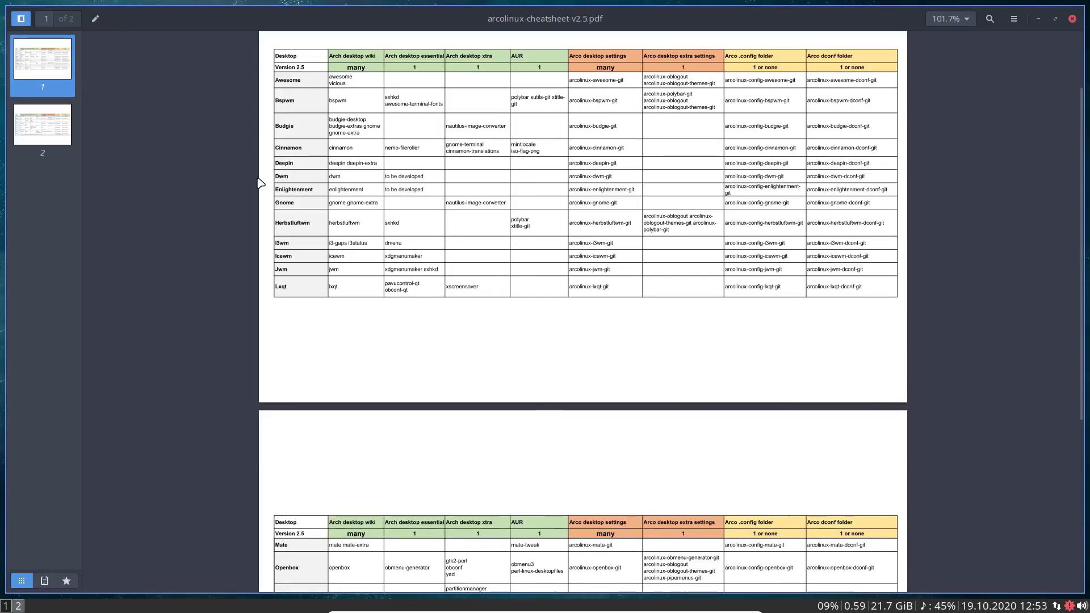
click(967, 19)
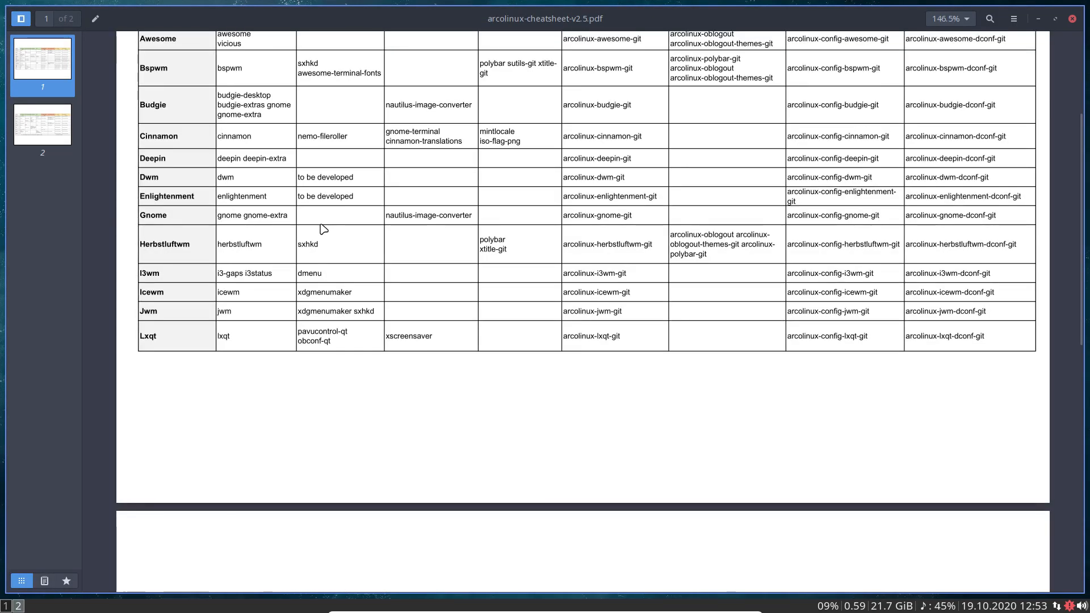
click(989, 19)
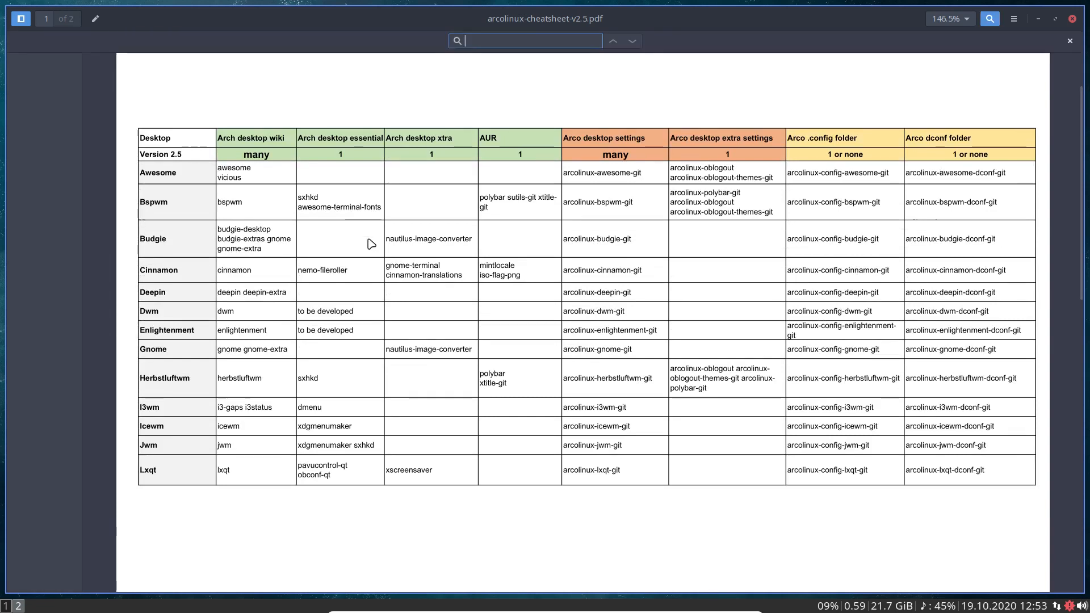
text(polyb)
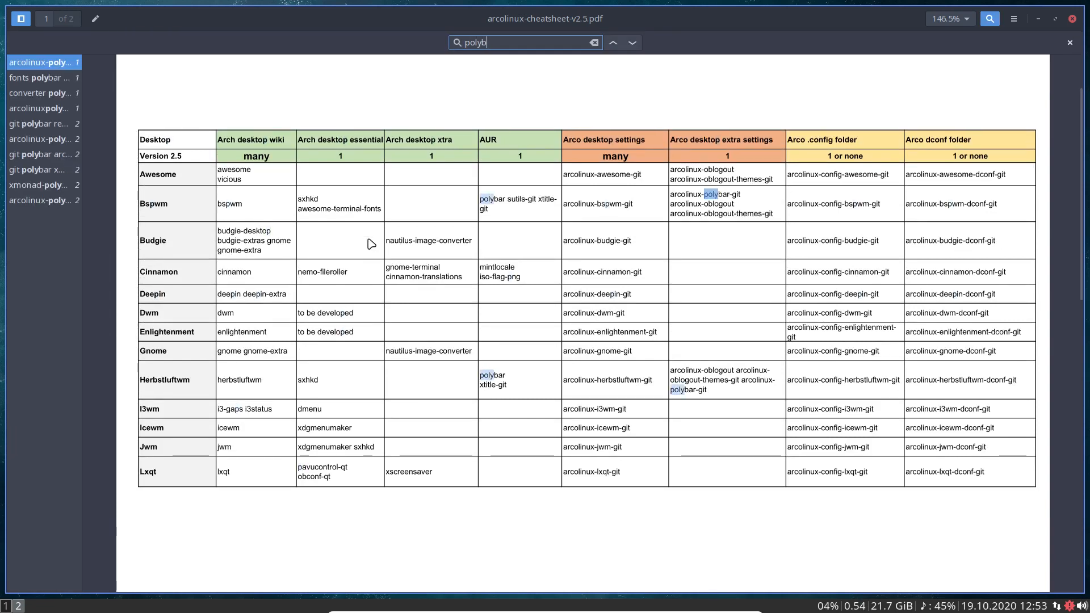
text(ar)
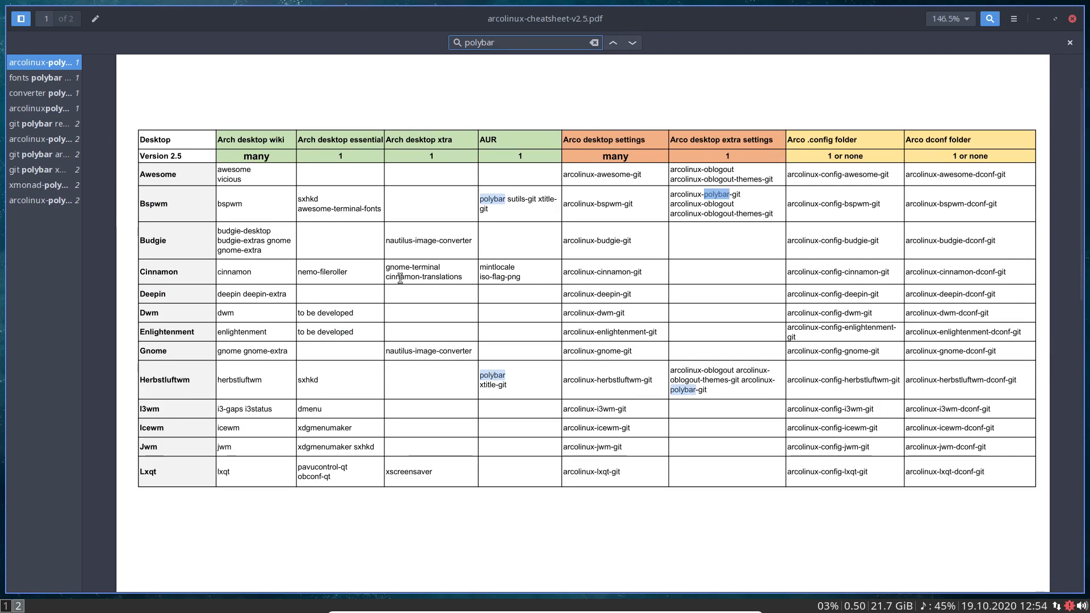
click(631, 43)
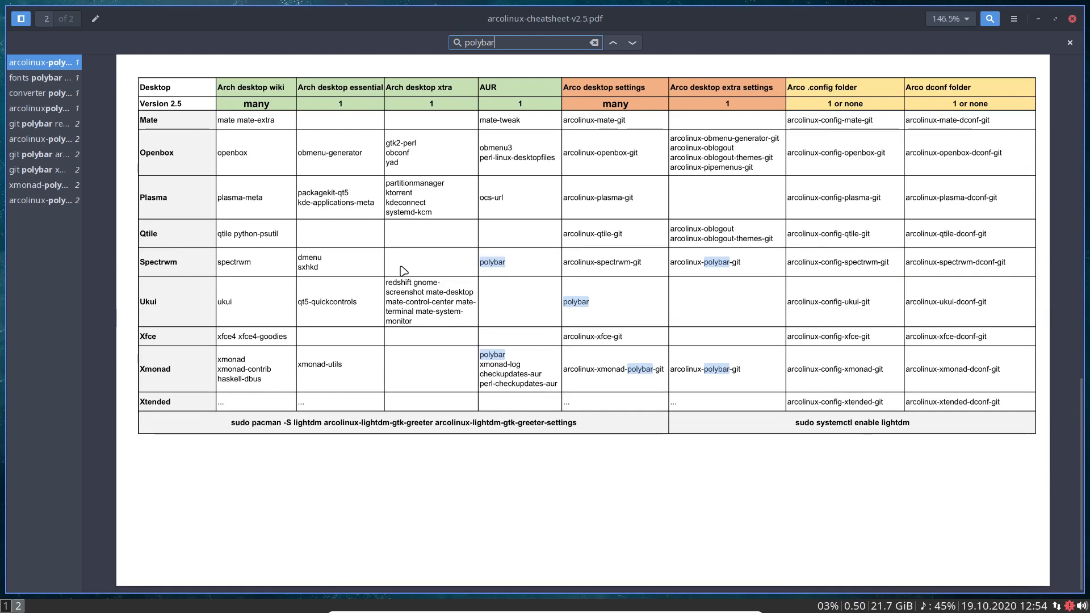
mouse_move(585, 300)
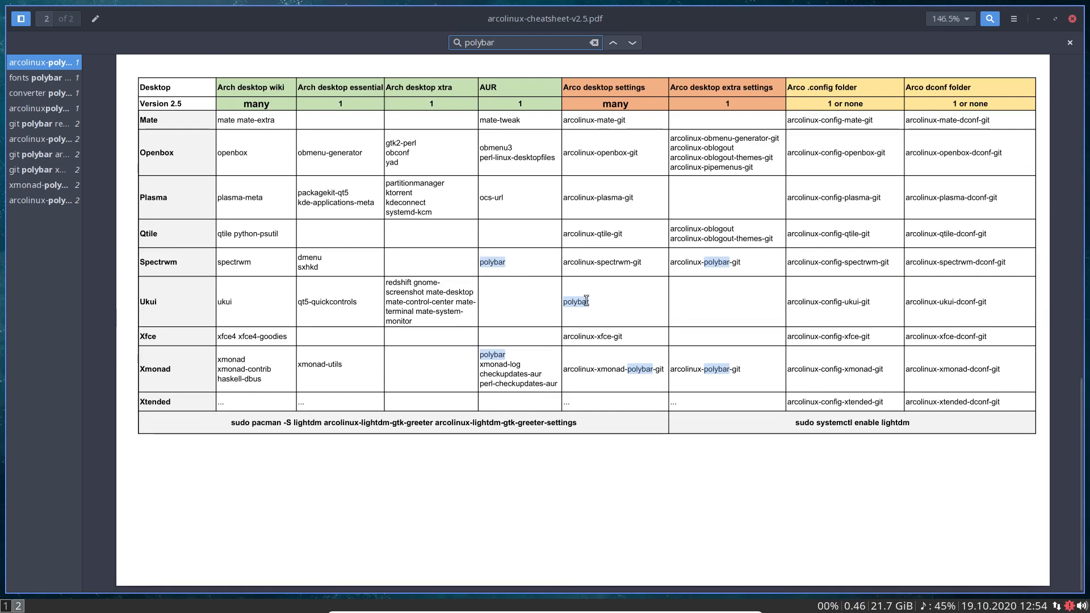
mouse_move(523, 311)
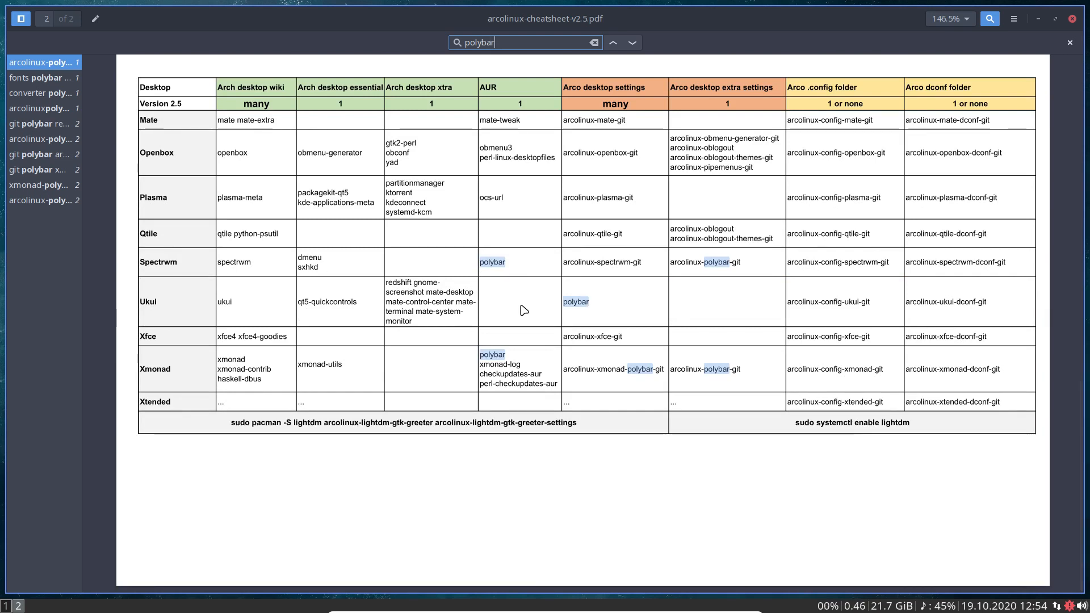
mouse_move(599, 307)
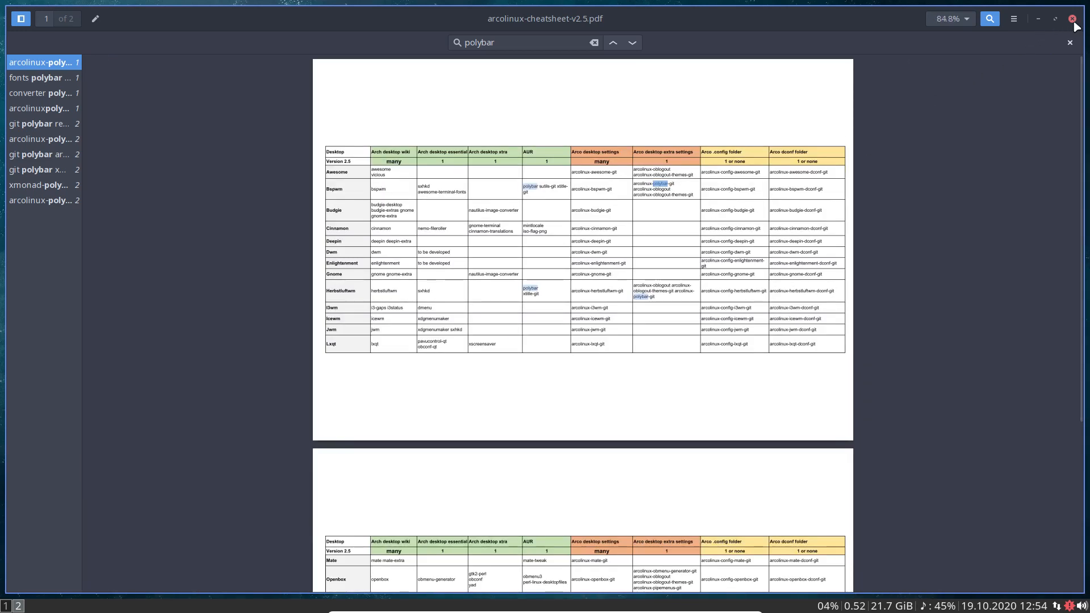
click(1073, 19)
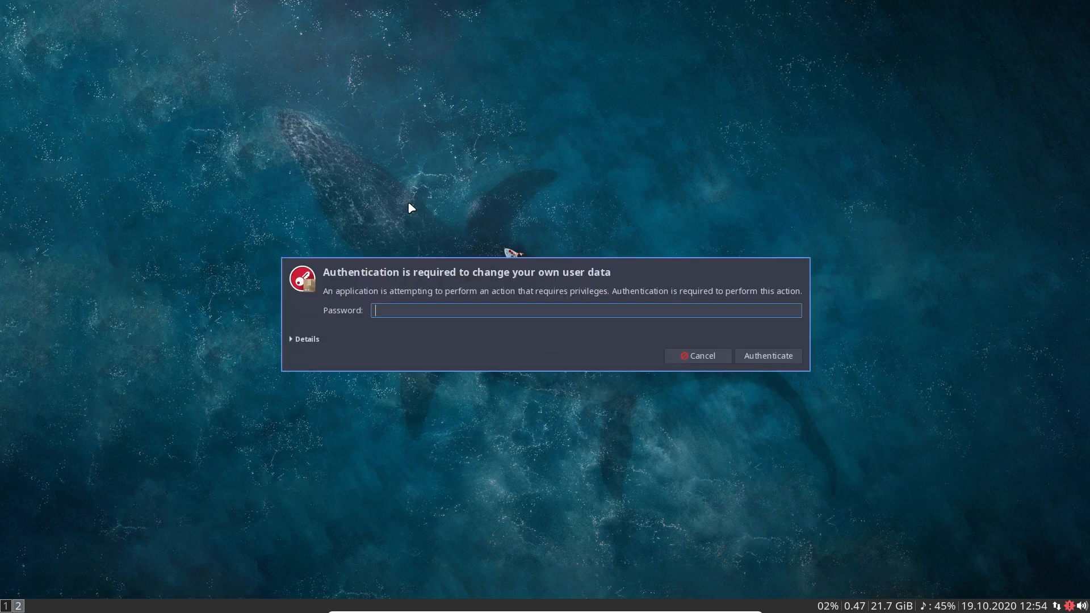
Authenticate, enable Toggle polybar for the i3 arcolinux-default theme, and apply it
click(768, 356)
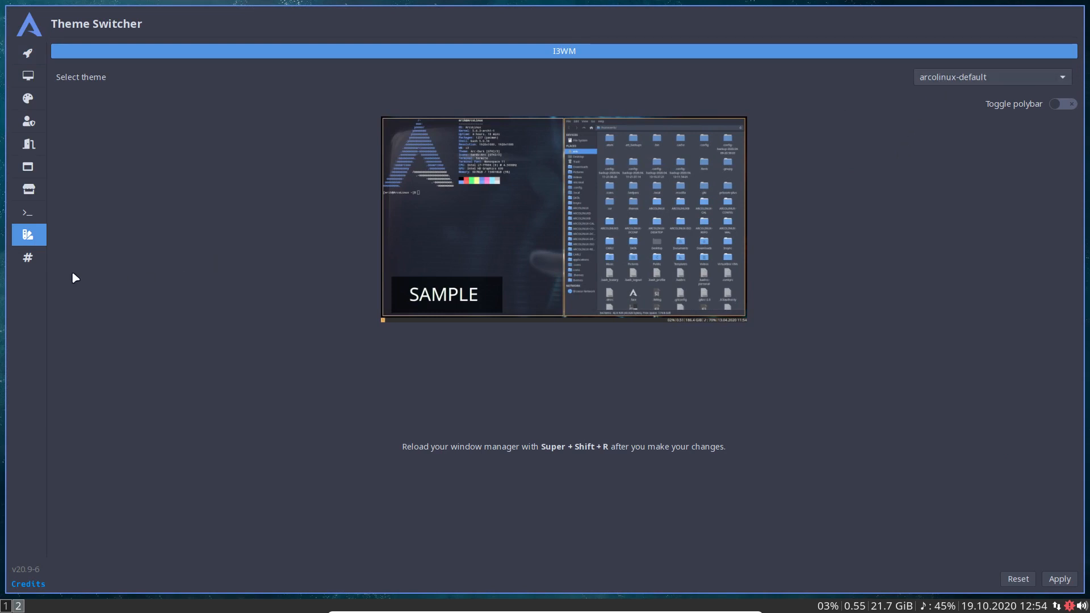
mouse_move(986, 130)
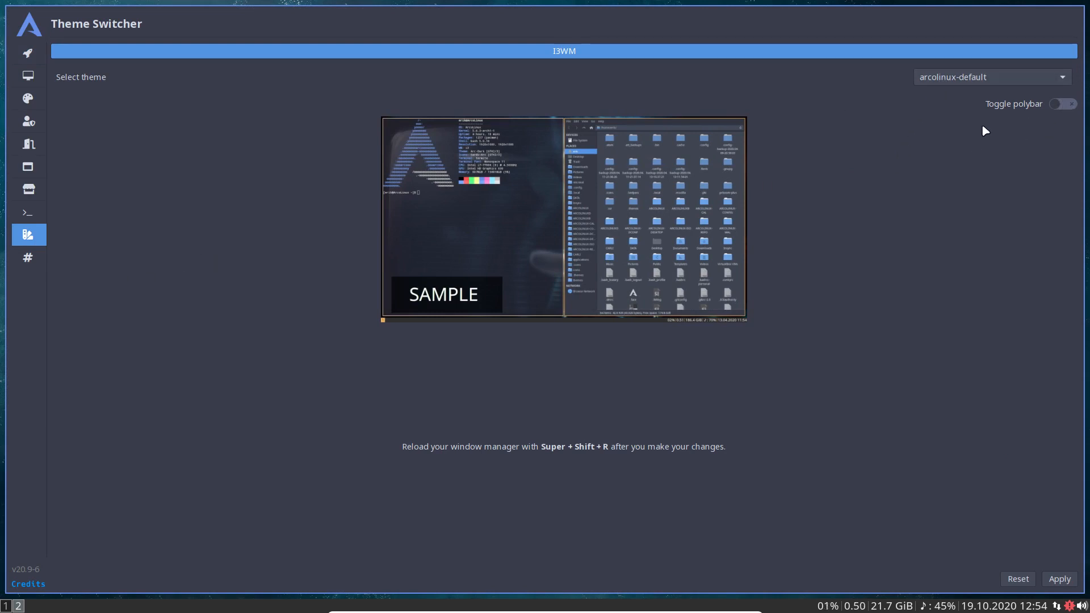
click(1064, 103)
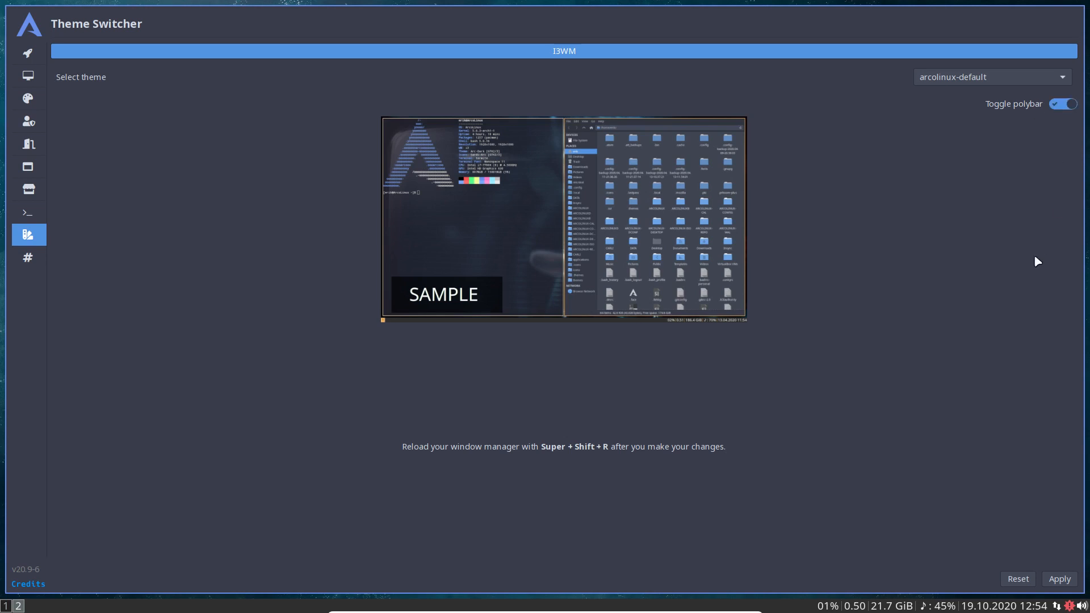
click(1059, 579)
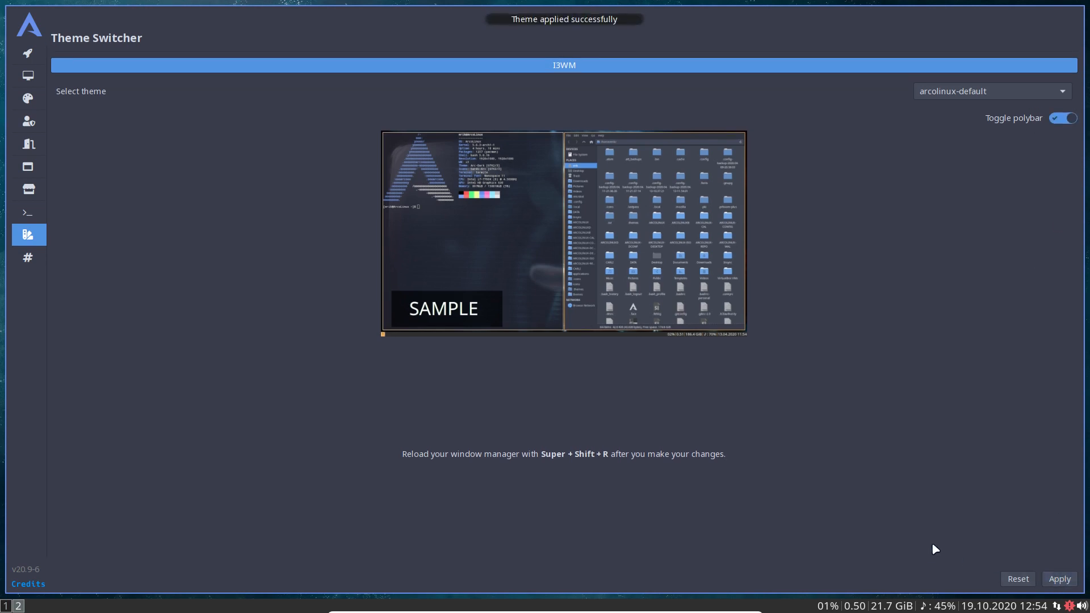
mouse_move(485, 527)
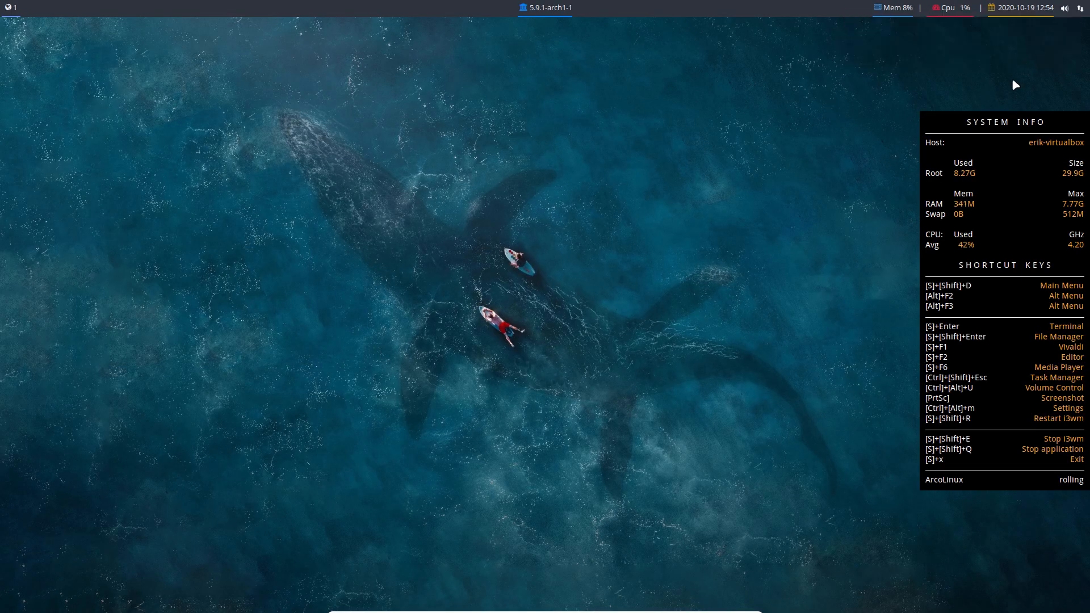
mouse_move(973, 290)
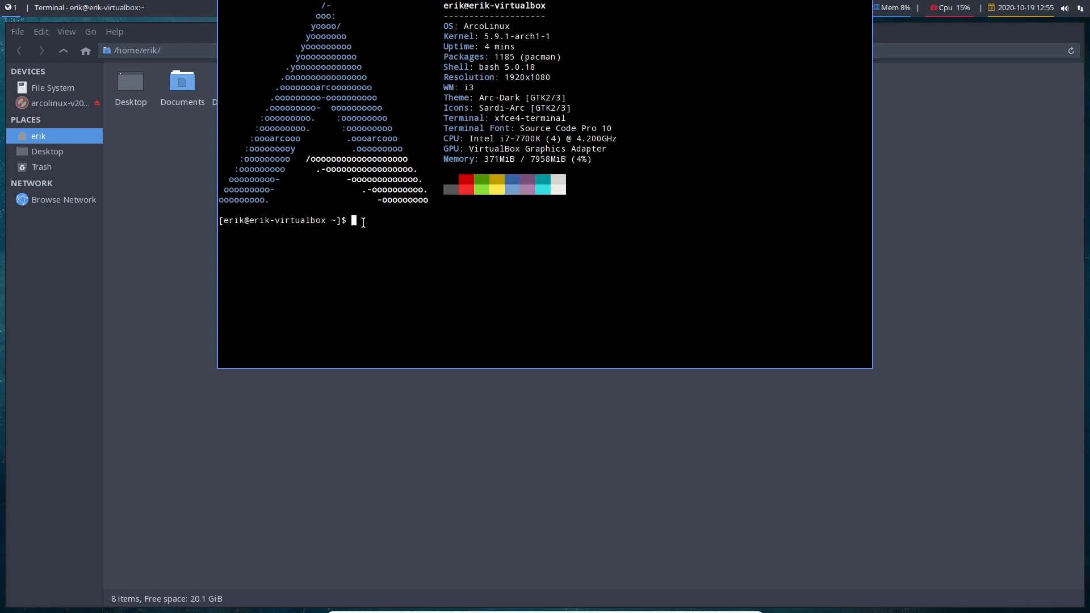
Run 'update' in the terminal to upgrade trizen and yay-bin
text(update)
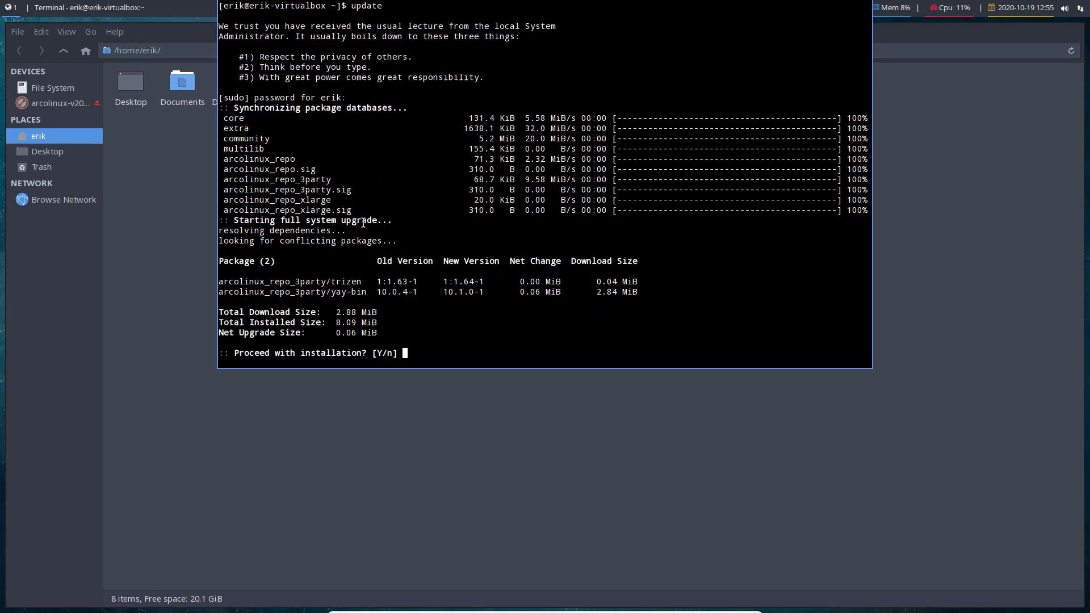
key(Return)
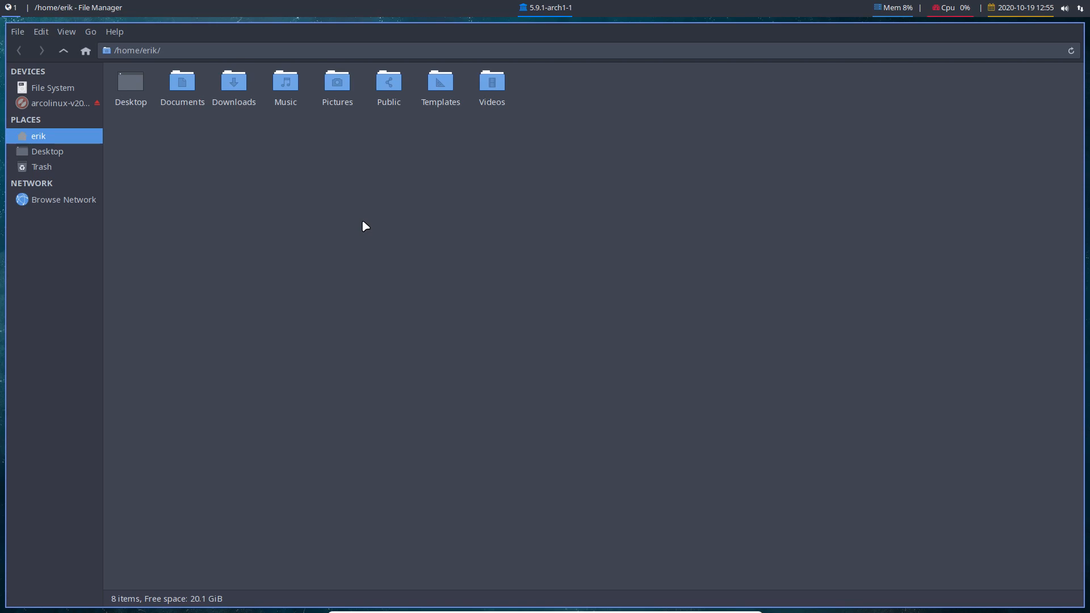
Show hidden files and open ~/.config/polybar/config in Sublime Text
key(ctrl+h)
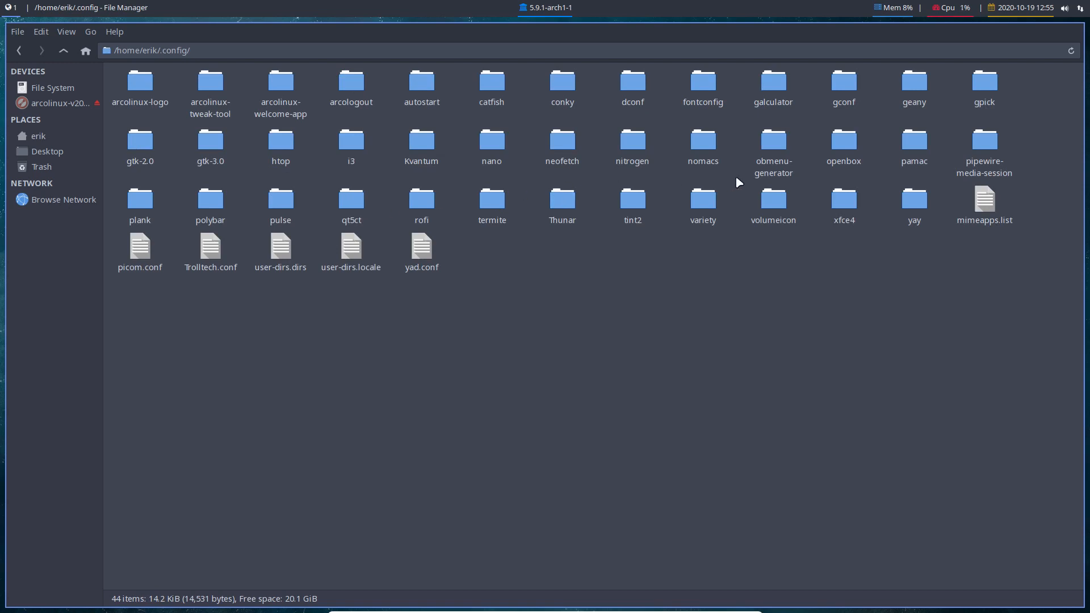
double_click(209, 198)
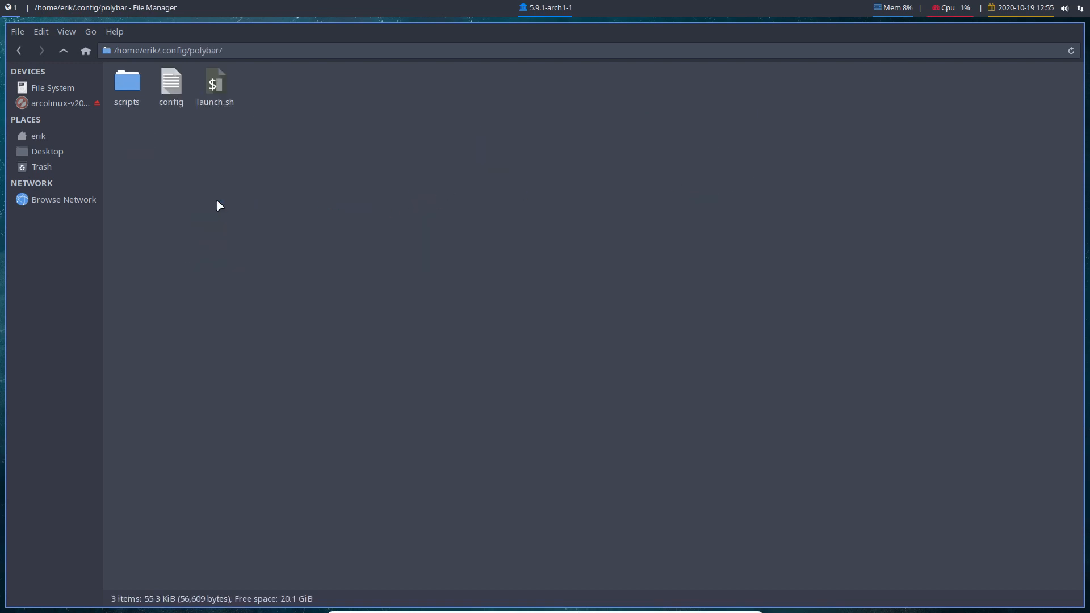
click(171, 82)
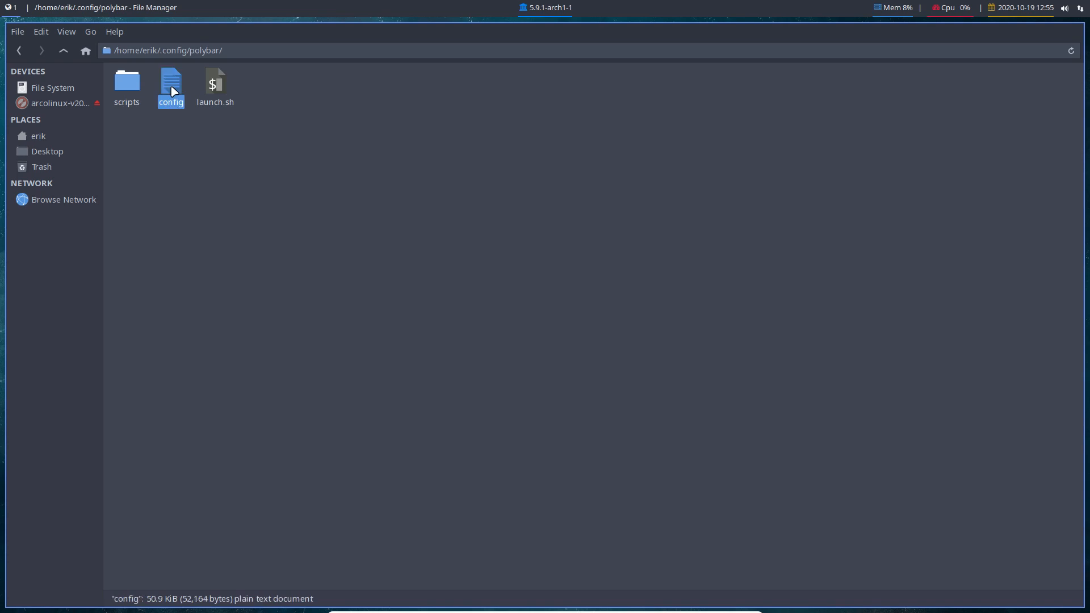
double_click(170, 81)
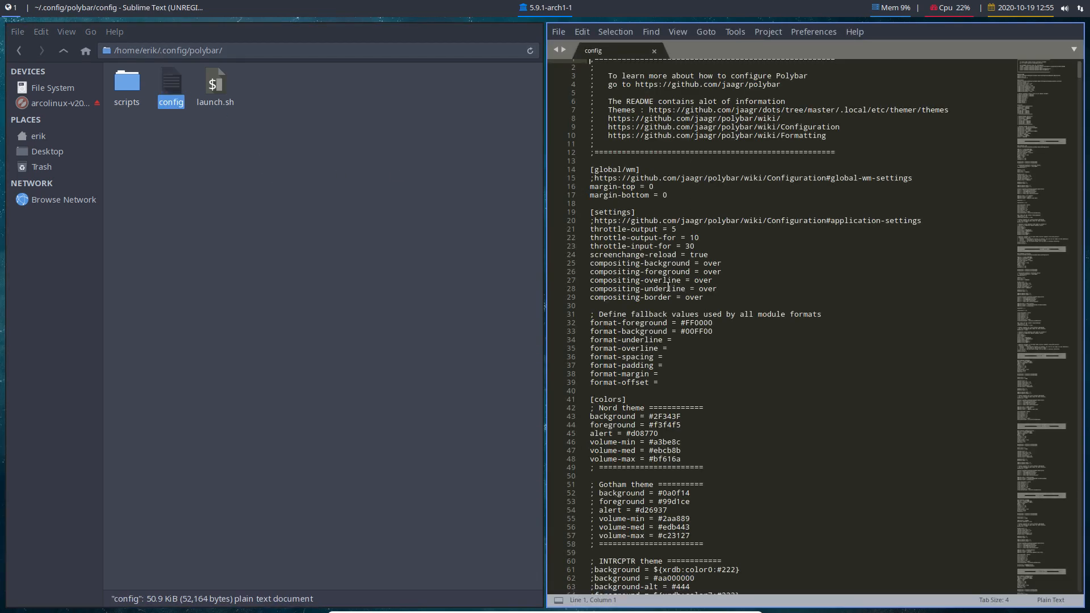
Scroll to the arch-updates and aur-updates module blocks and open the Find panel
scroll(down, 3)
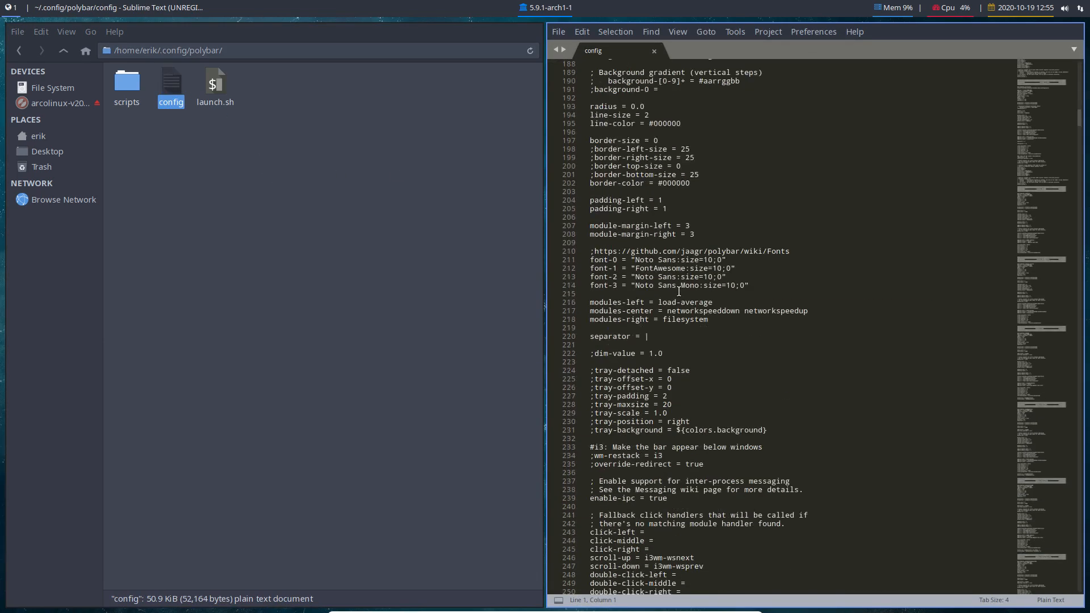
scroll(down, 3)
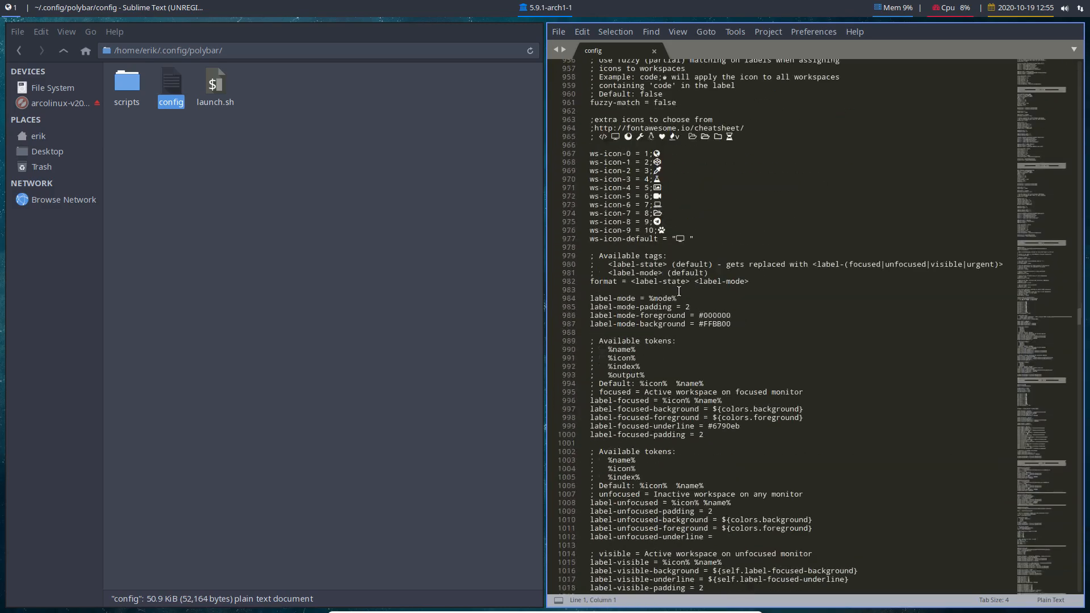
scroll(down, 3)
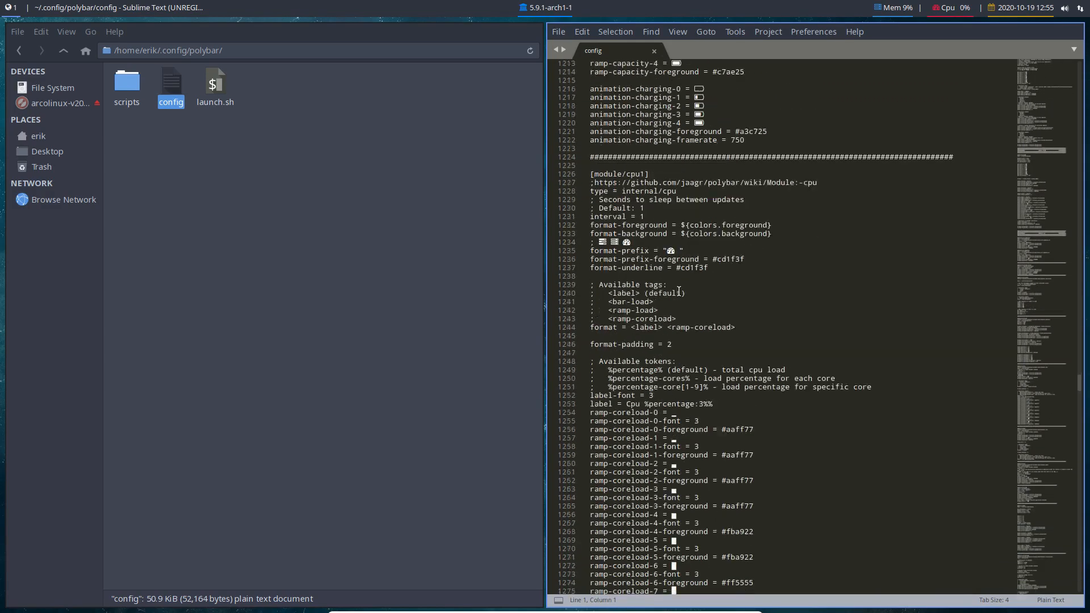
scroll(down, 3)
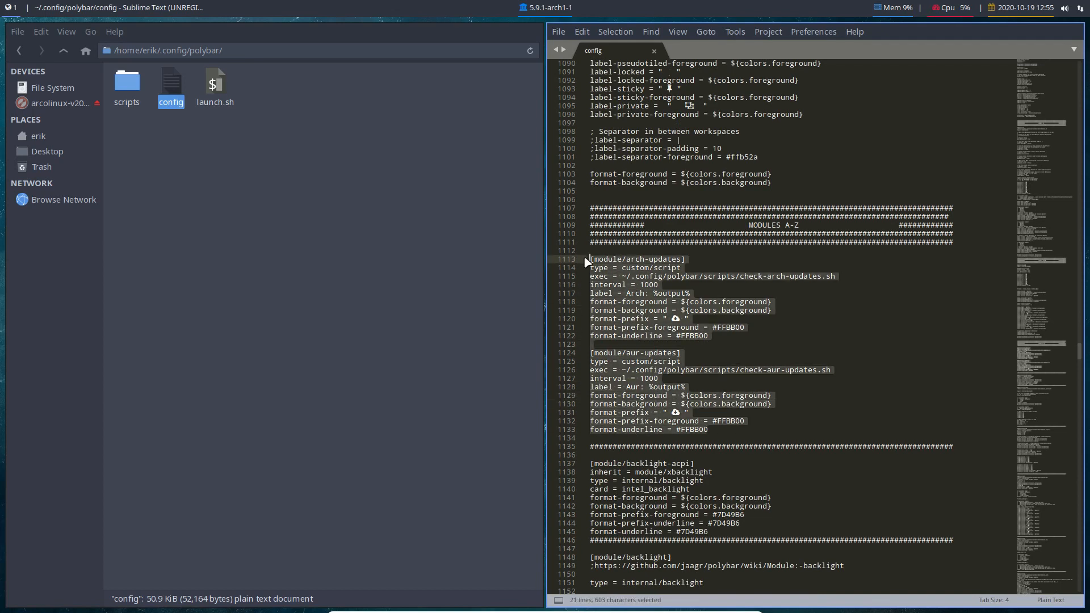
click(650, 284)
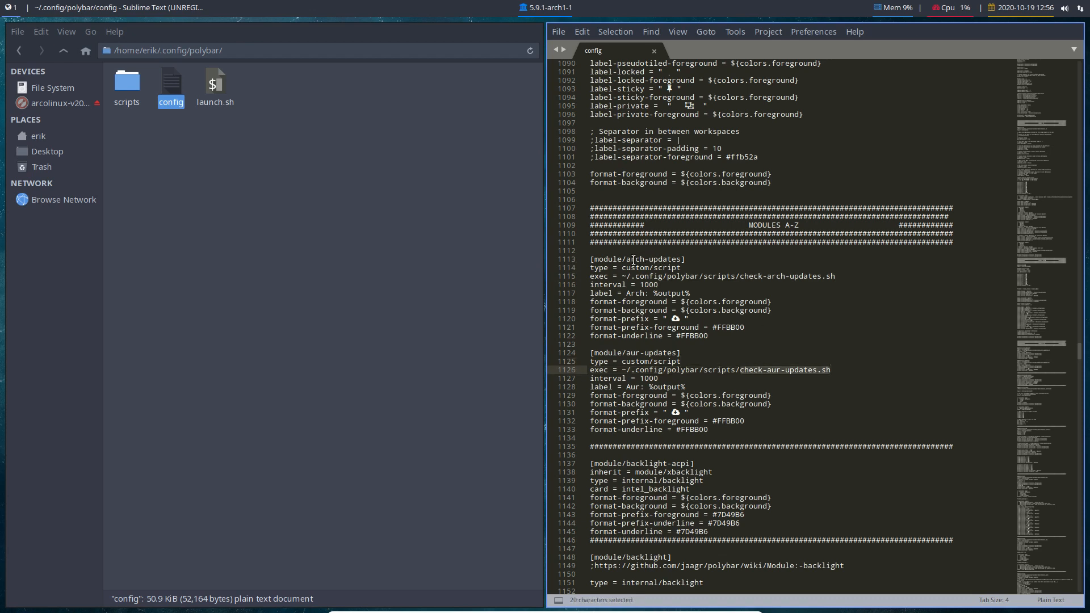
click(666, 259)
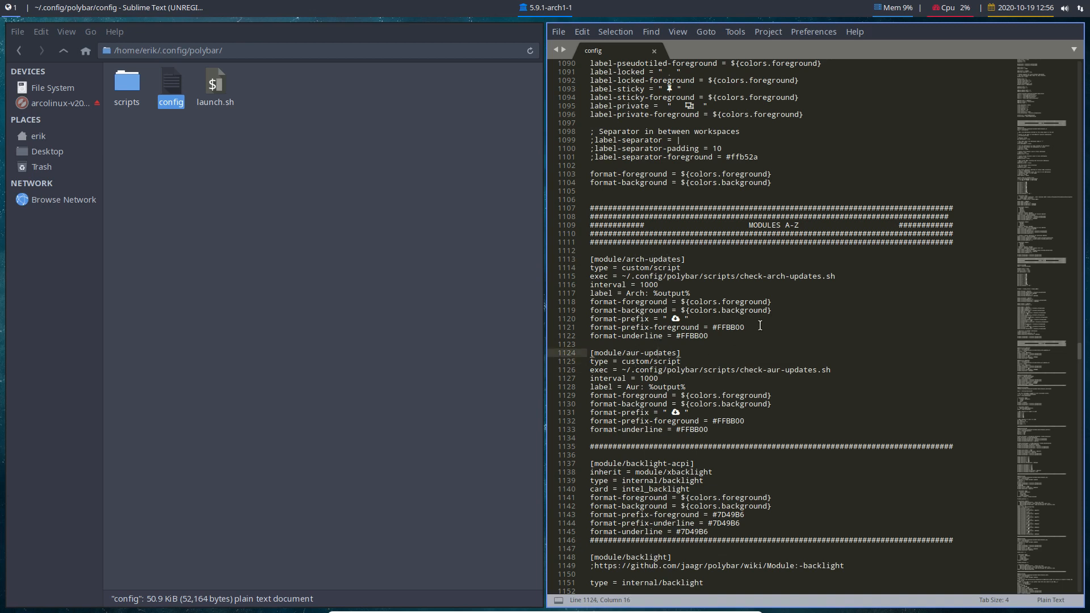
key(ctrl+f)
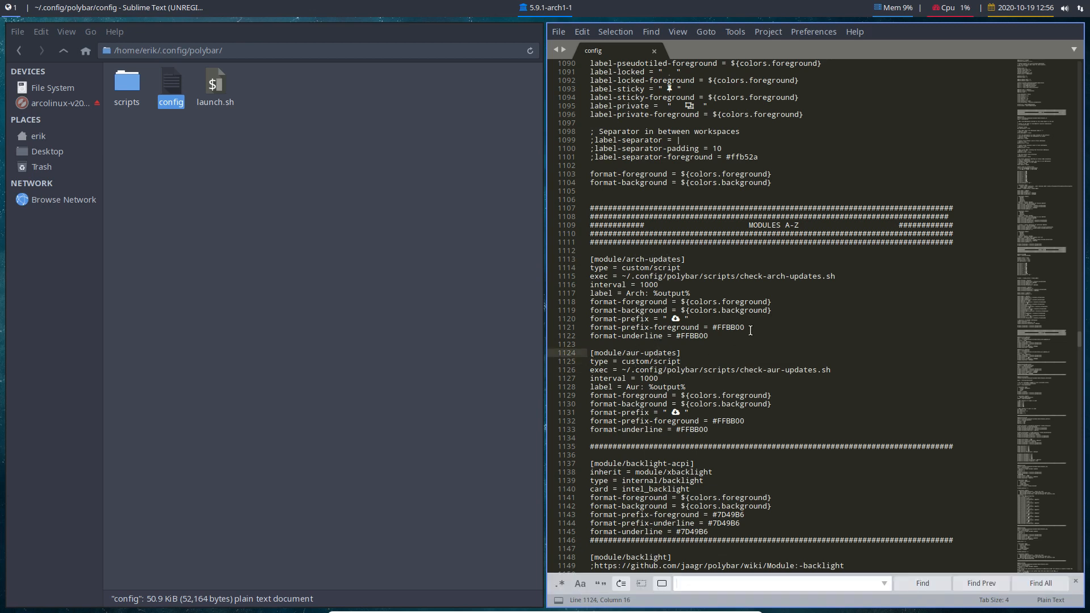
Find the i3 bar, append 'arch-updates aur-updates' to modules-center, and save
text(i3)
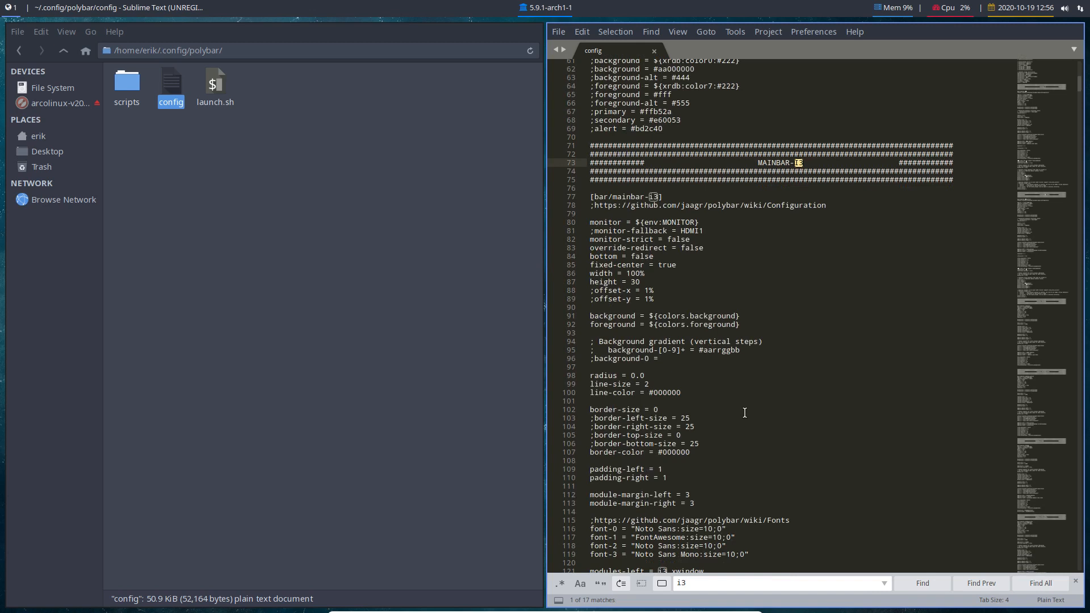
scroll(down, 3)
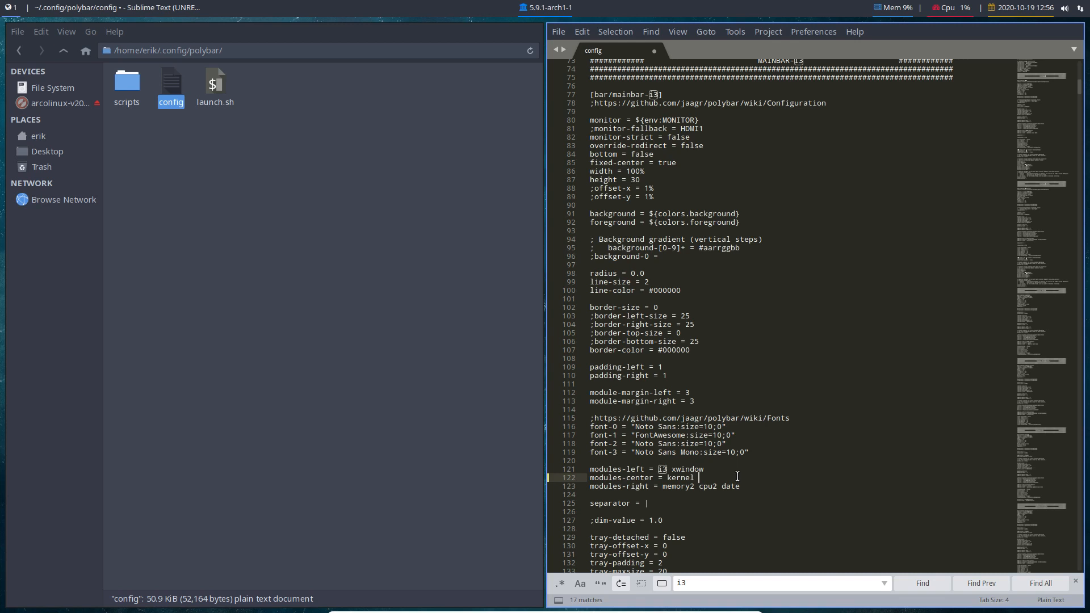
text(arch)
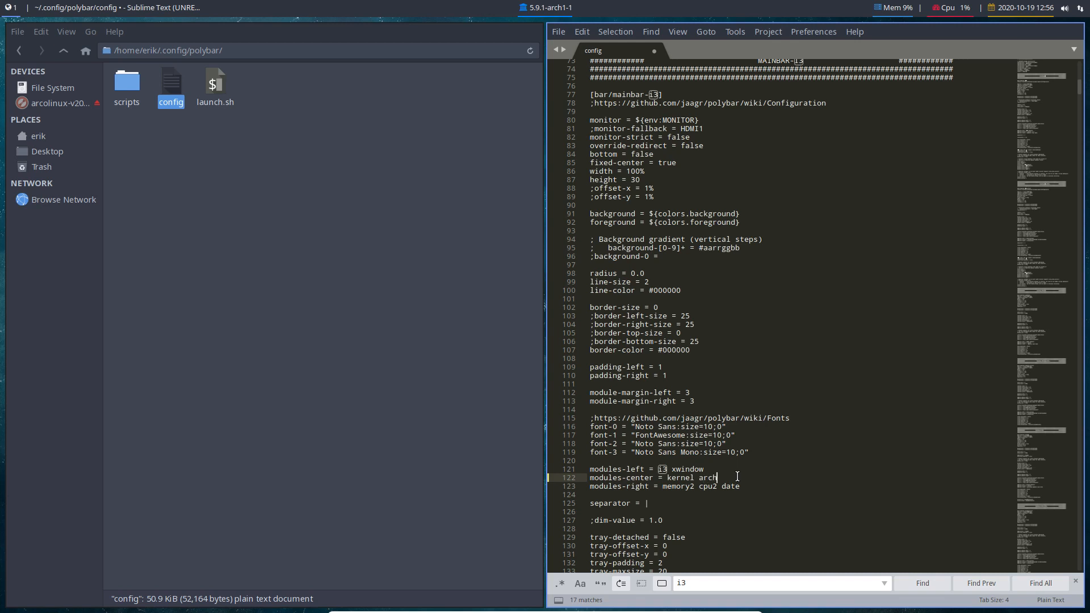
text(-updates aur)
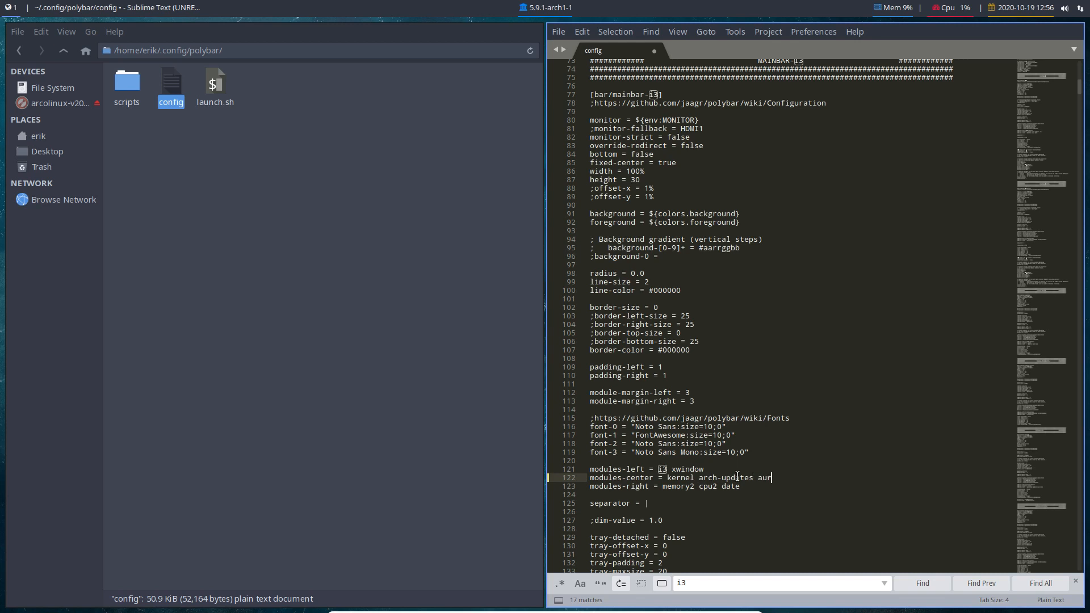
text(-updates)
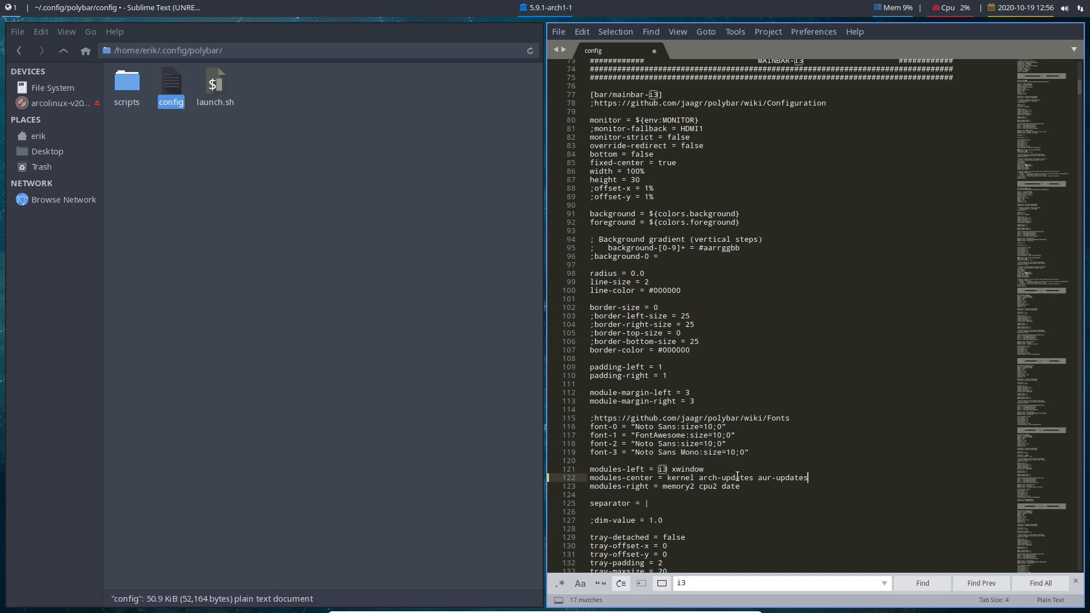
key(ctrl+s)
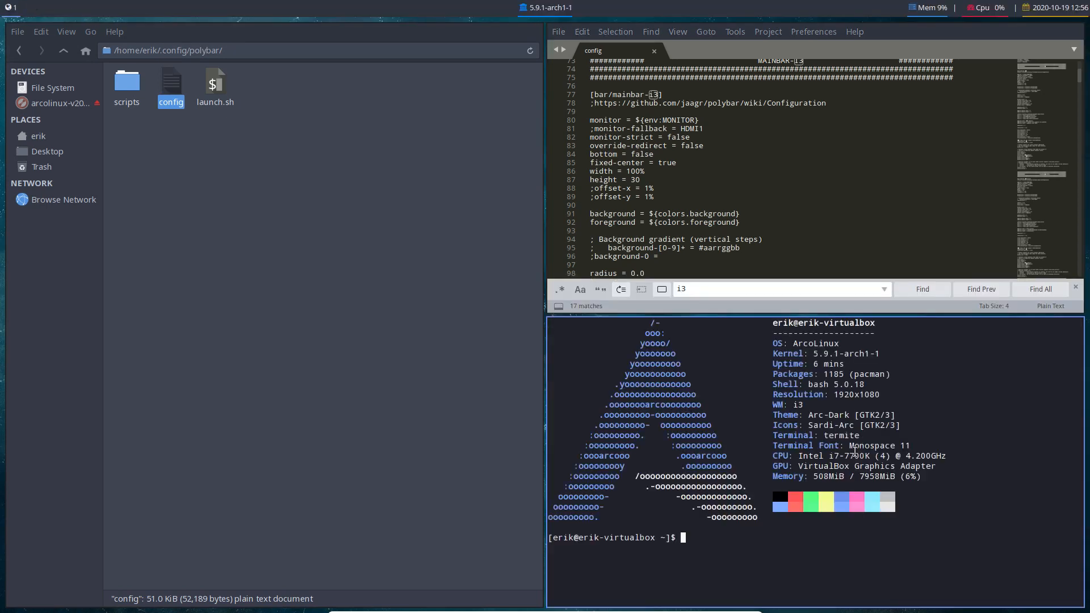
Run skel, then retype 'arch-updates aur-updates' on the modules-center line
text(skel)
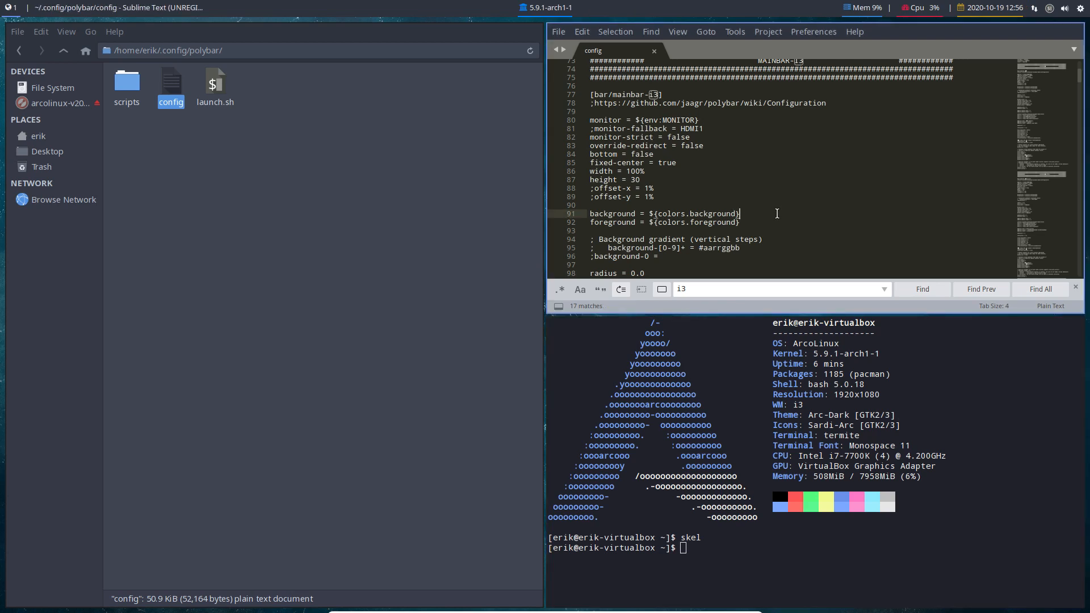
scroll(down, 3)
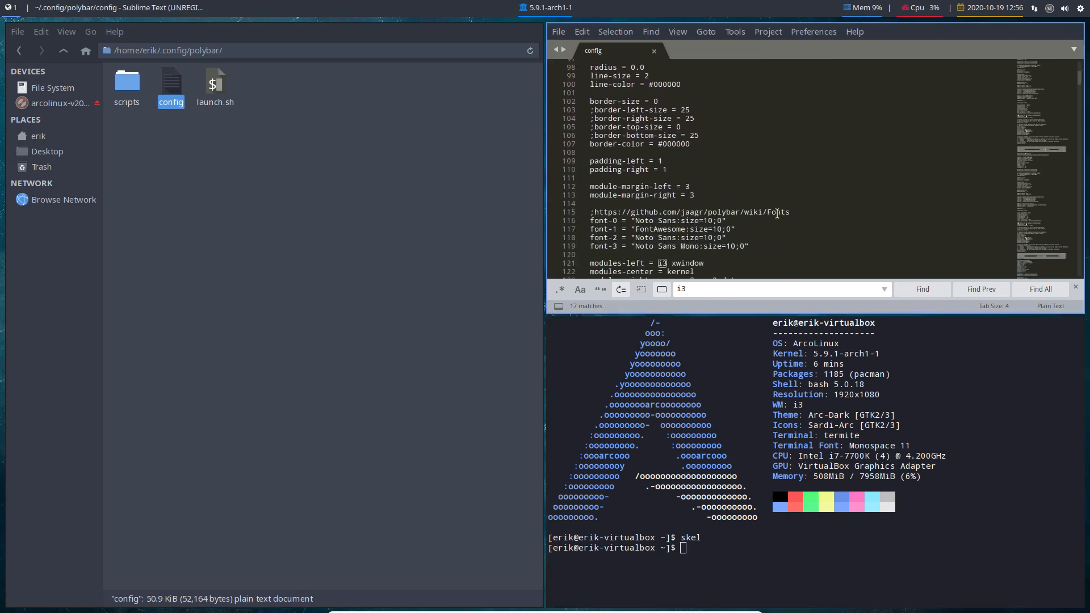
scroll(down, 3)
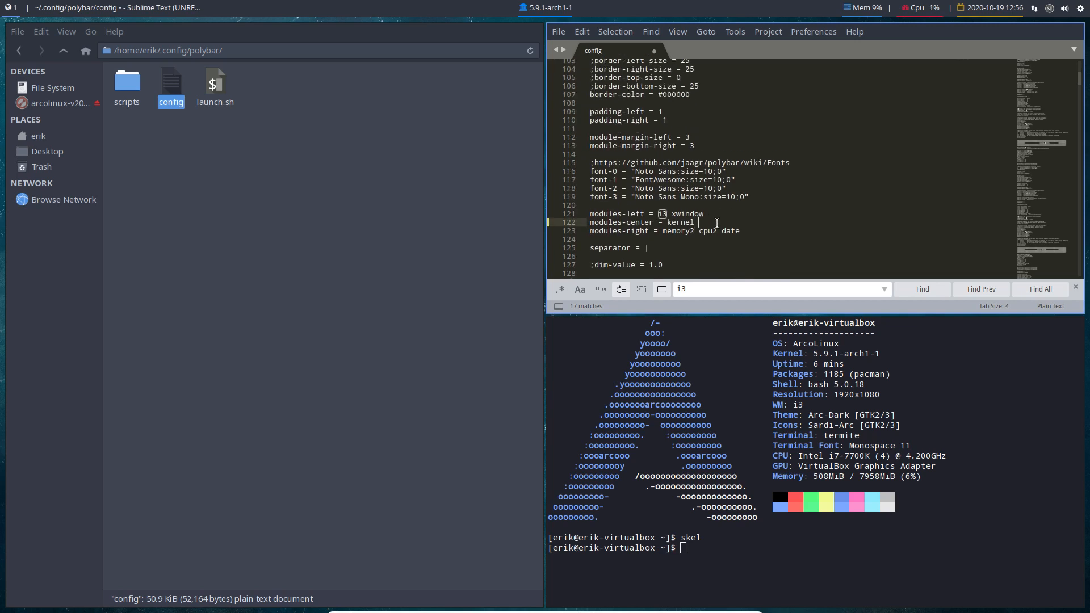
text(arch)
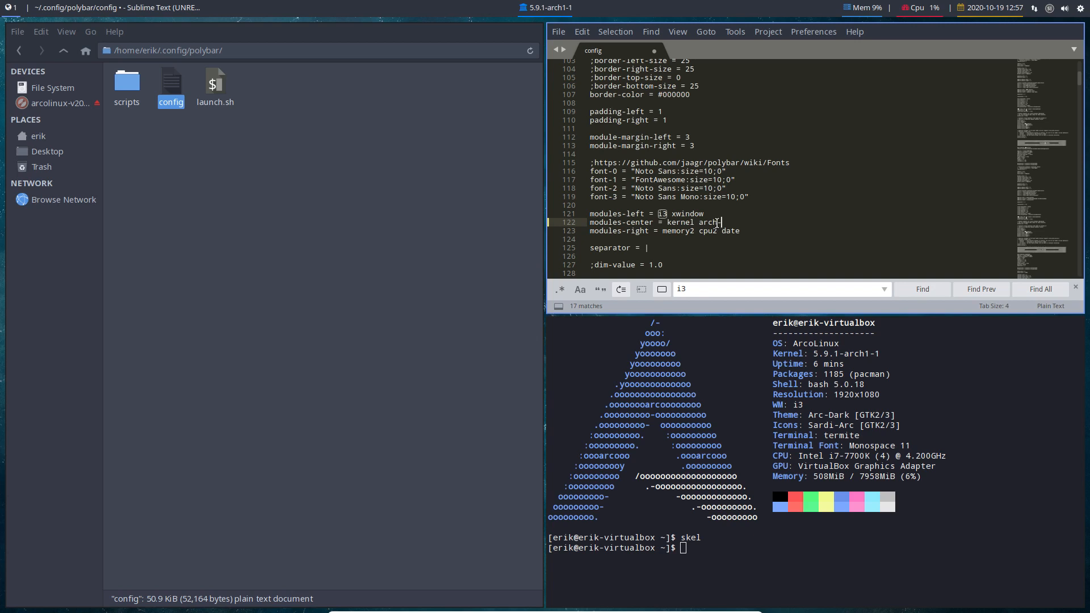
text(-updates)
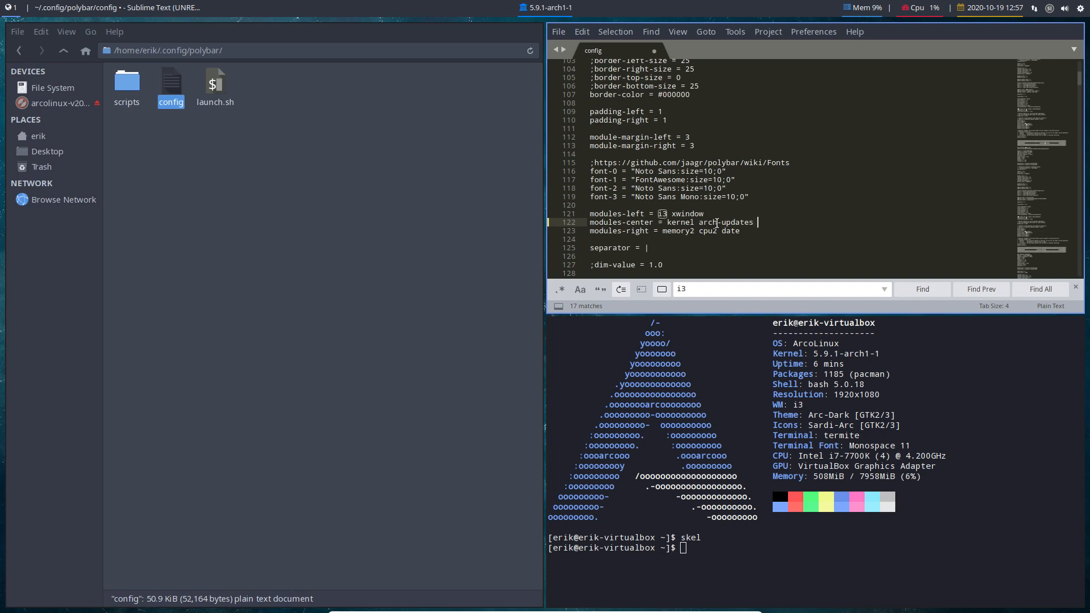
text(aur)
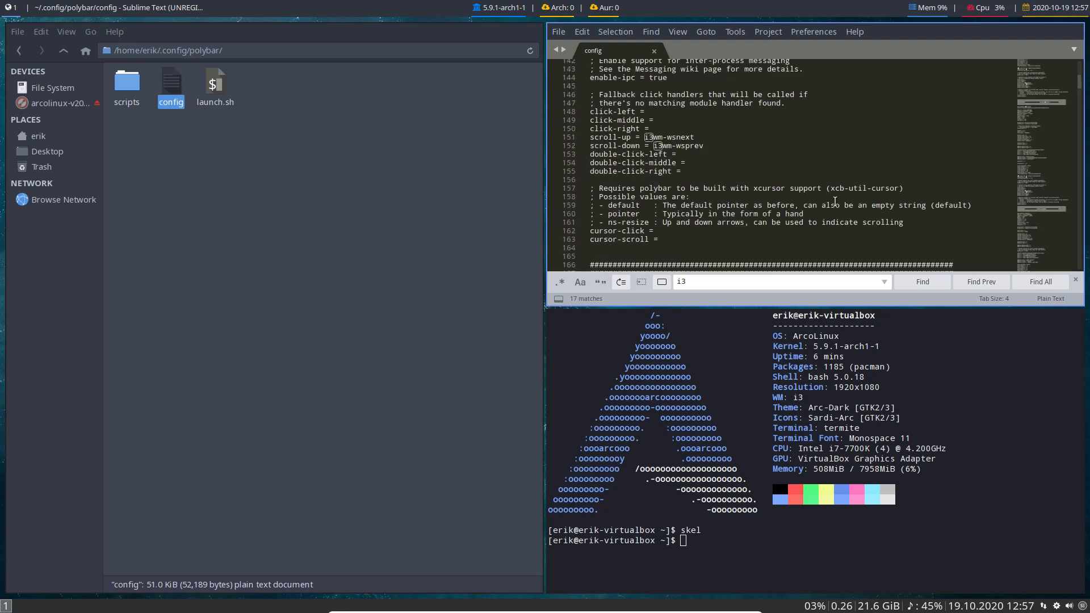
Scroll down in the editor before closing the Sublime Text and terminal windows
scroll(down, 3)
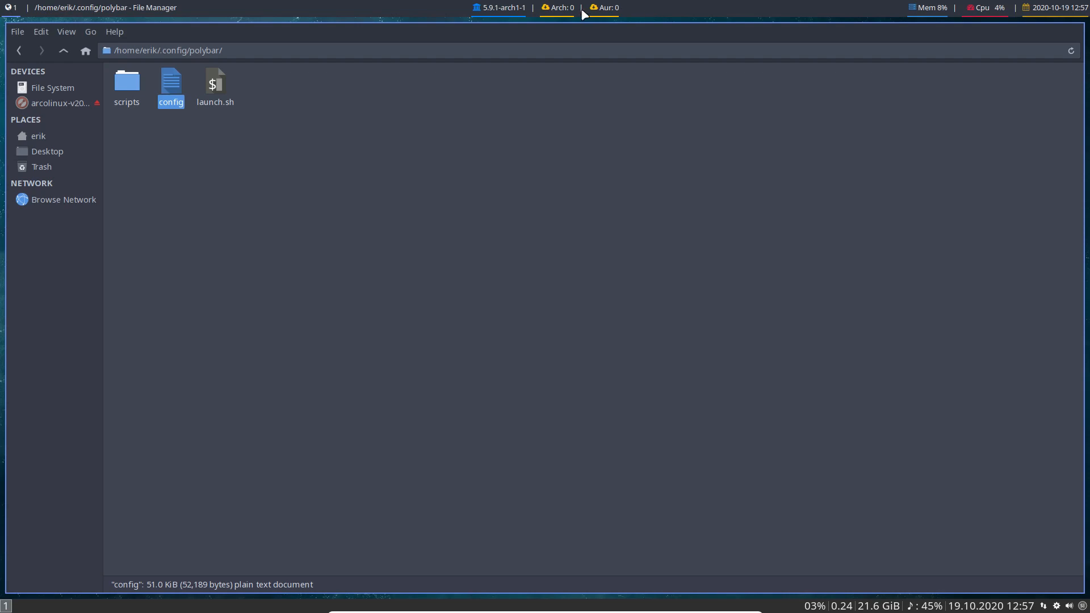
mouse_move(501, 244)
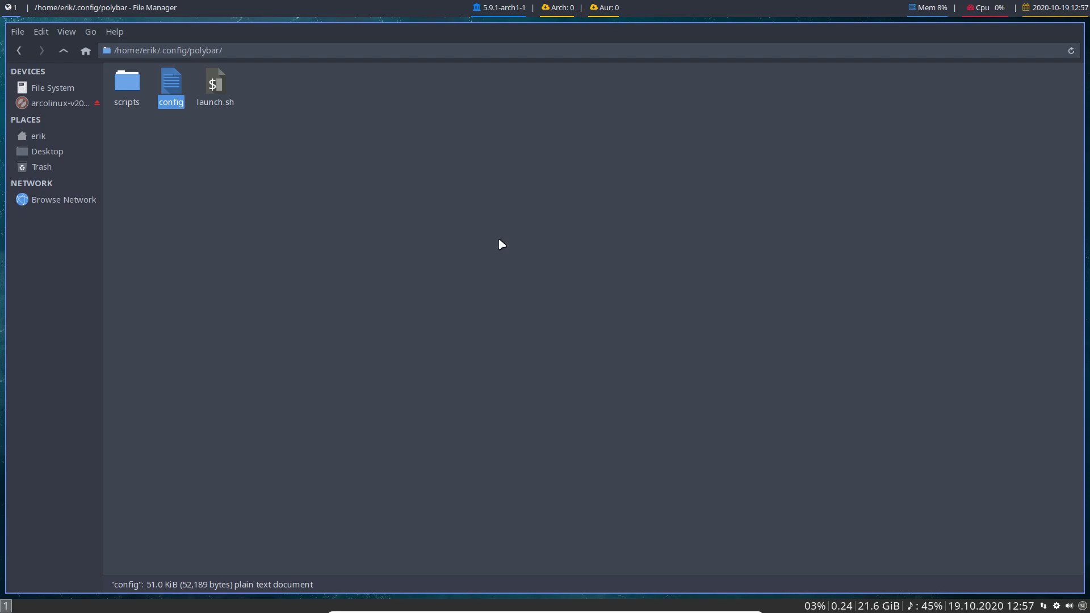
mouse_move(1054, 588)
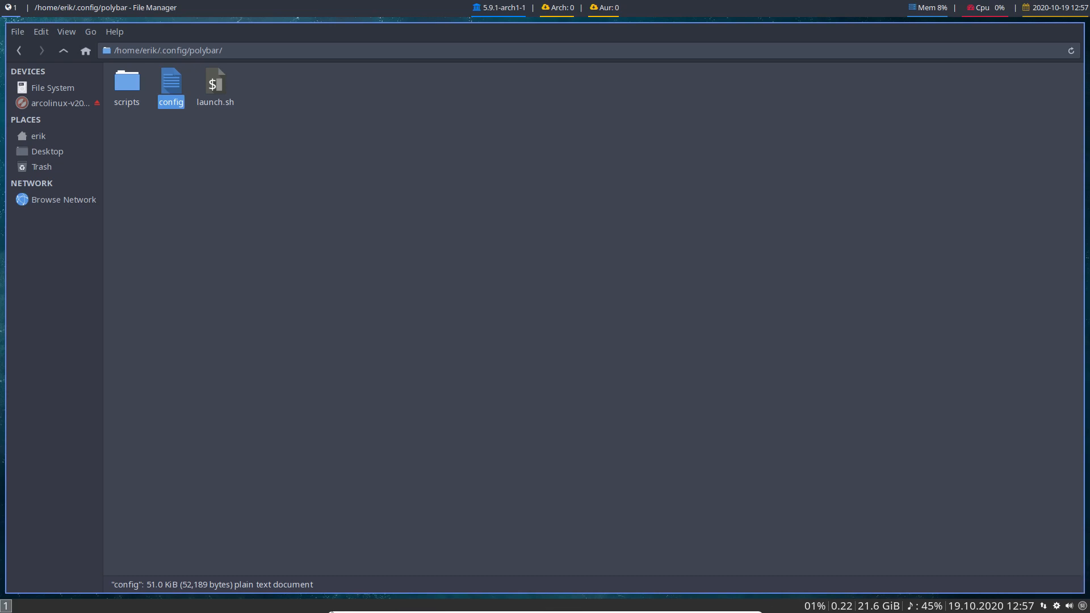
mouse_move(280, 99)
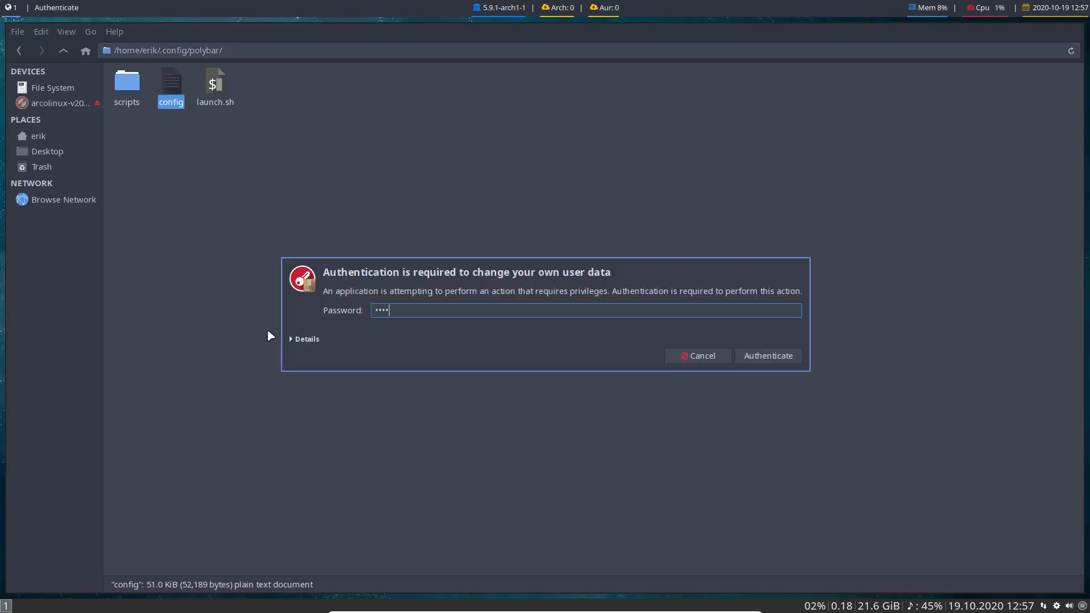
Authenticate with the password and remove the leftover lock file
click(768, 356)
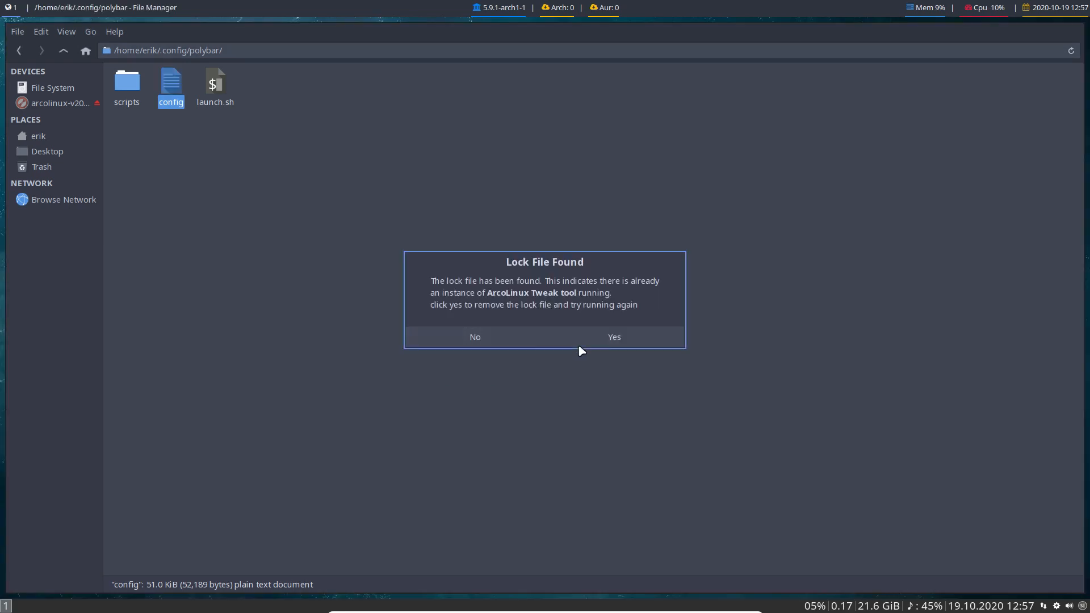
click(613, 337)
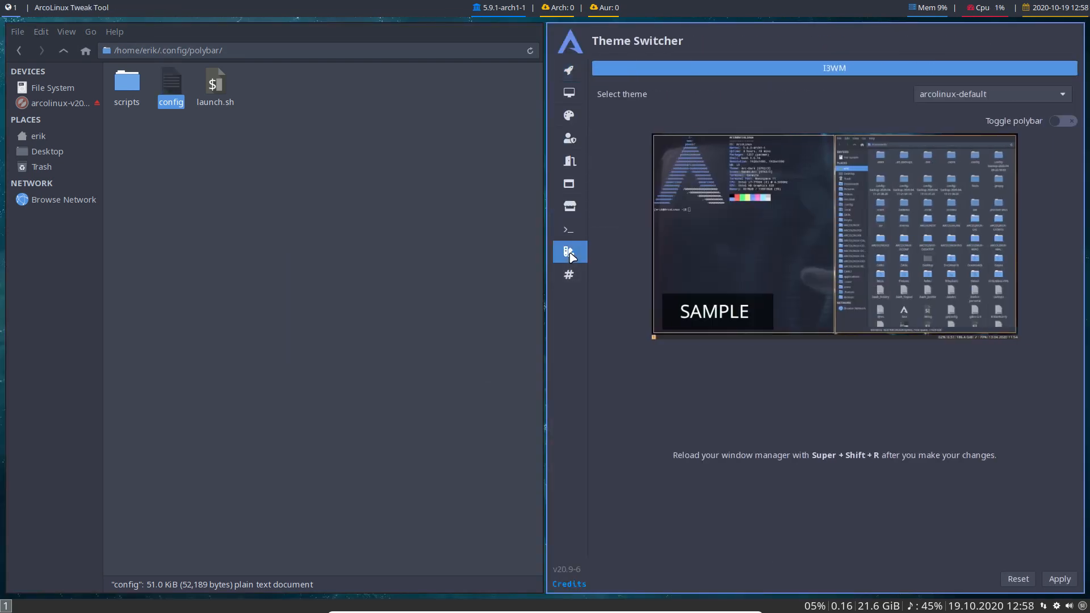
Switch polybar on in Theme Switcher, apply it, and close the tool
click(1062, 120)
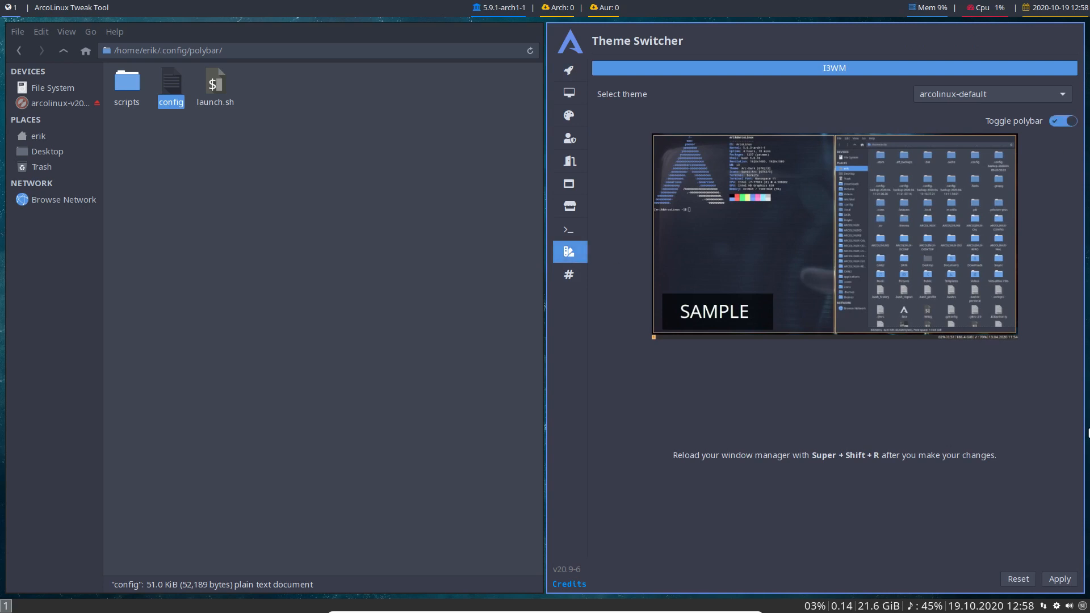
click(1059, 579)
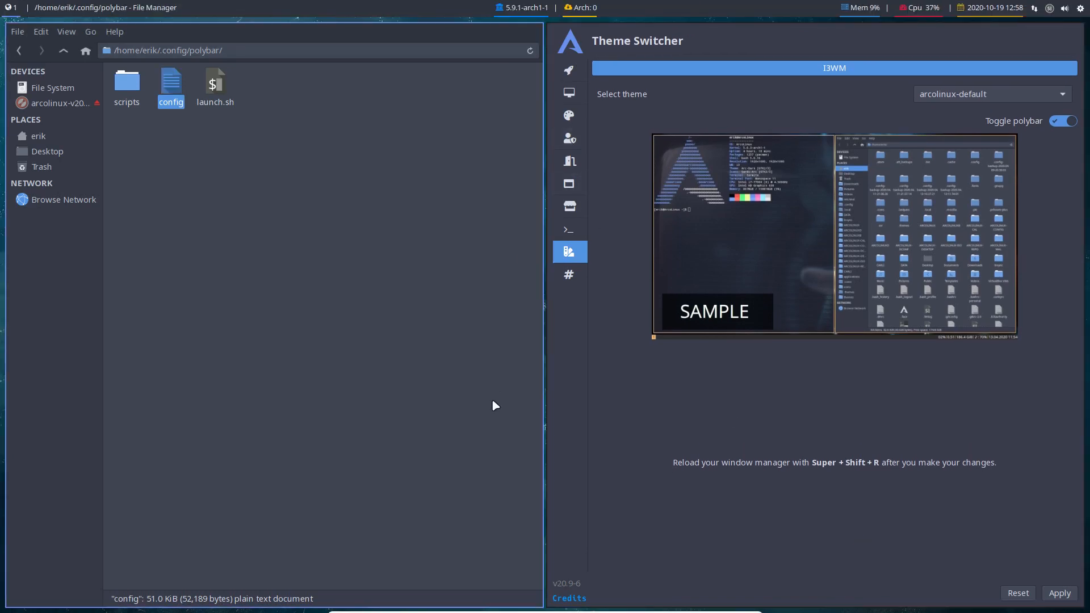
mouse_move(465, 486)
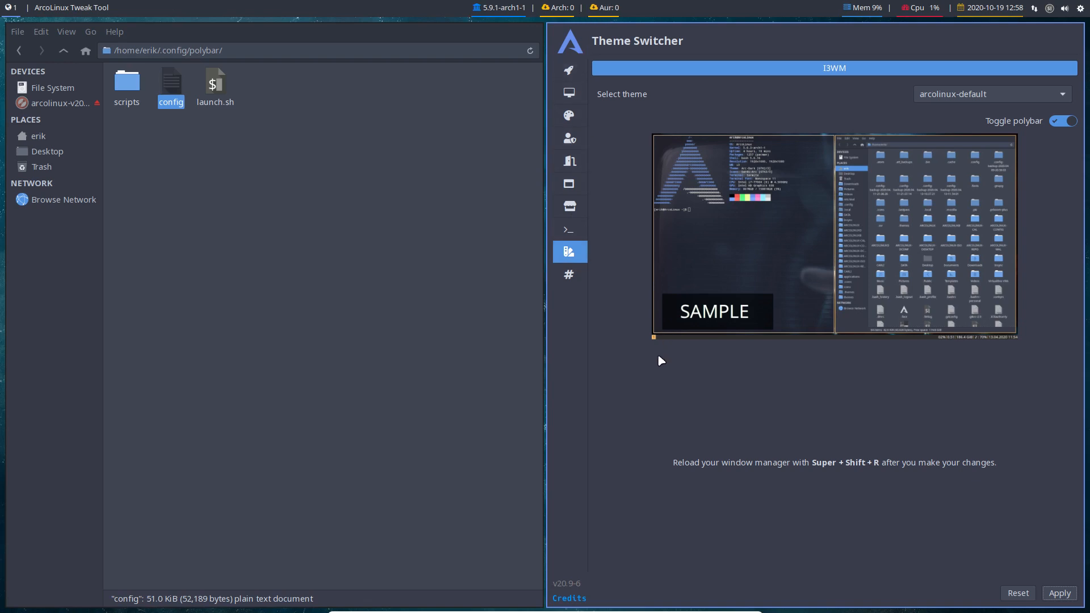
click(379, 419)
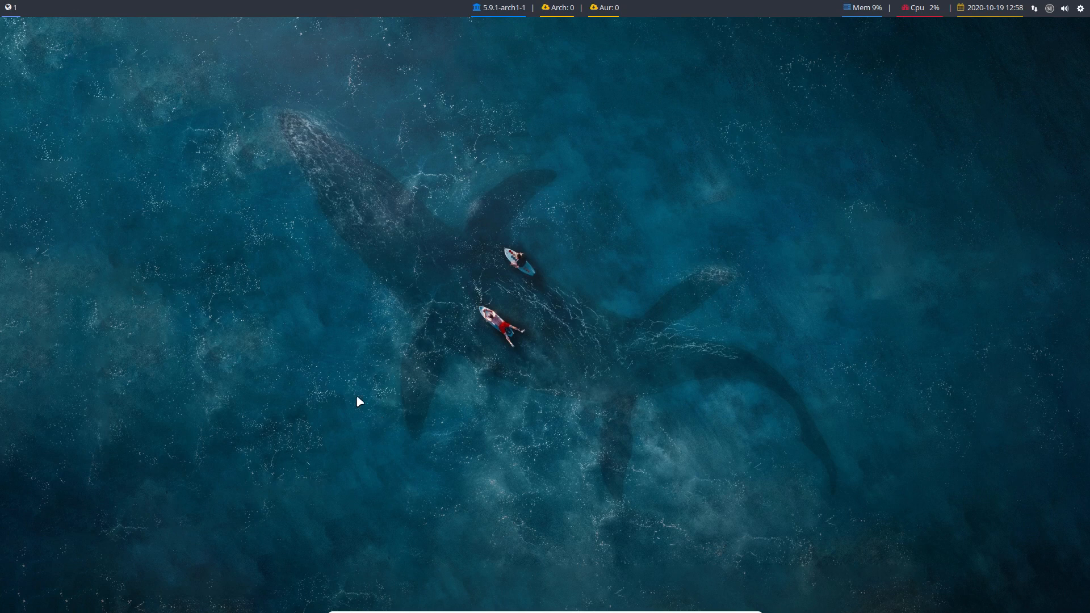
mouse_move(435, 610)
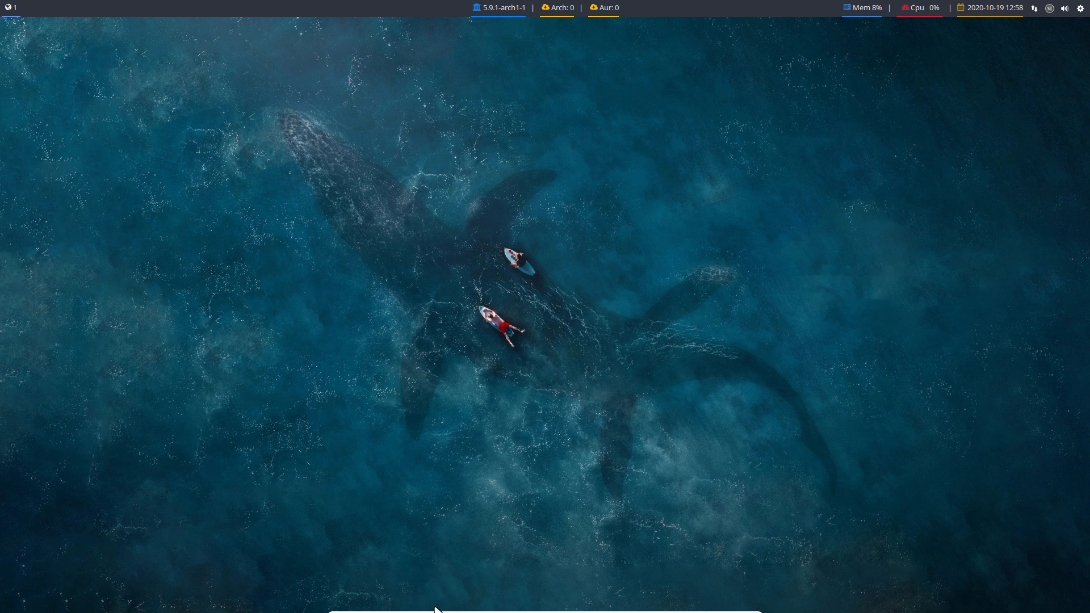
mouse_move(519, 444)
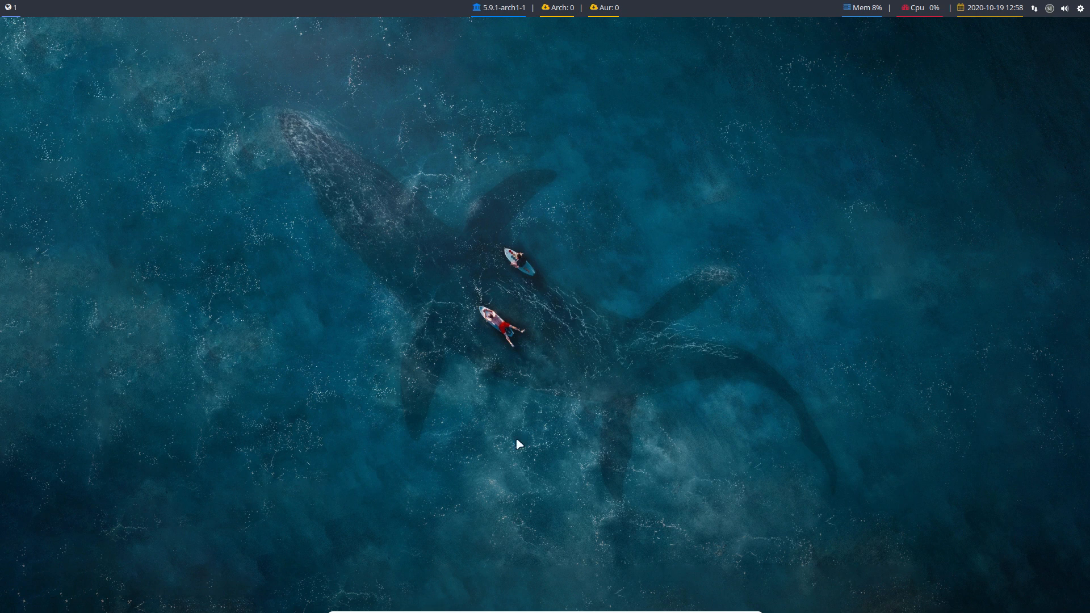
mouse_move(562, 10)
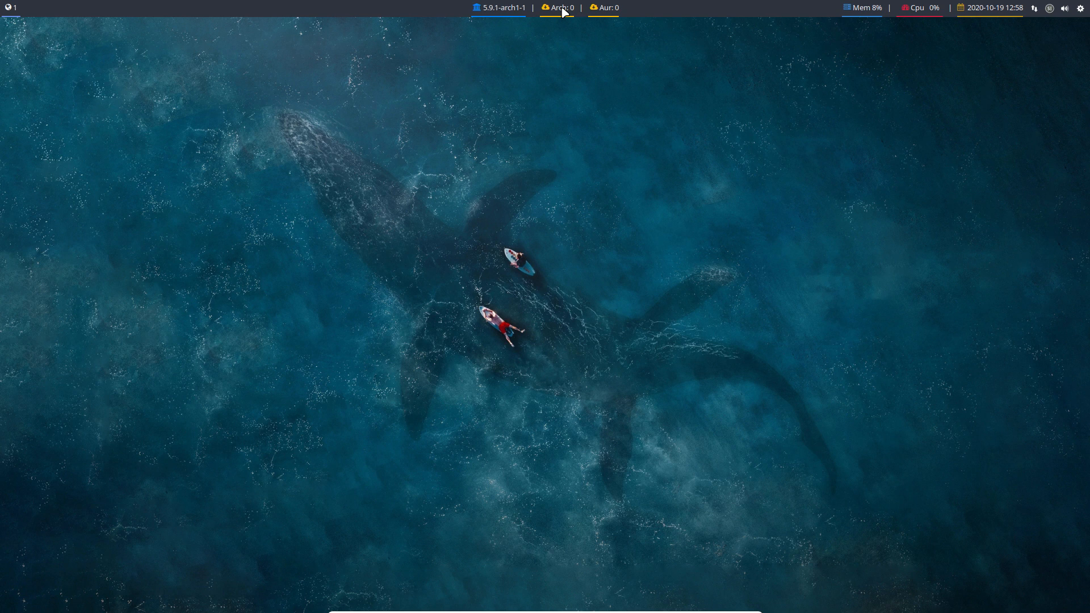